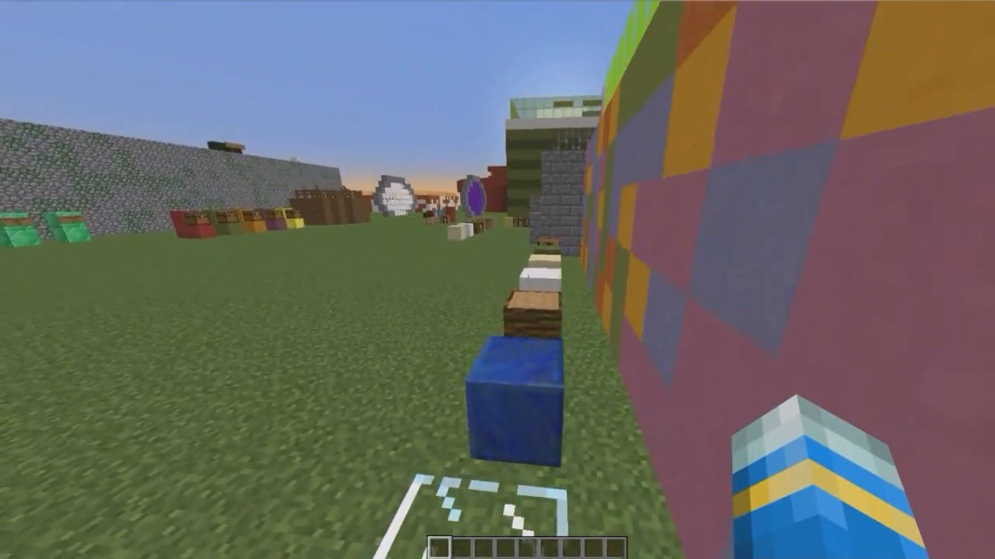
{"action": "mouse_move", "coordinate": [497, 280]}
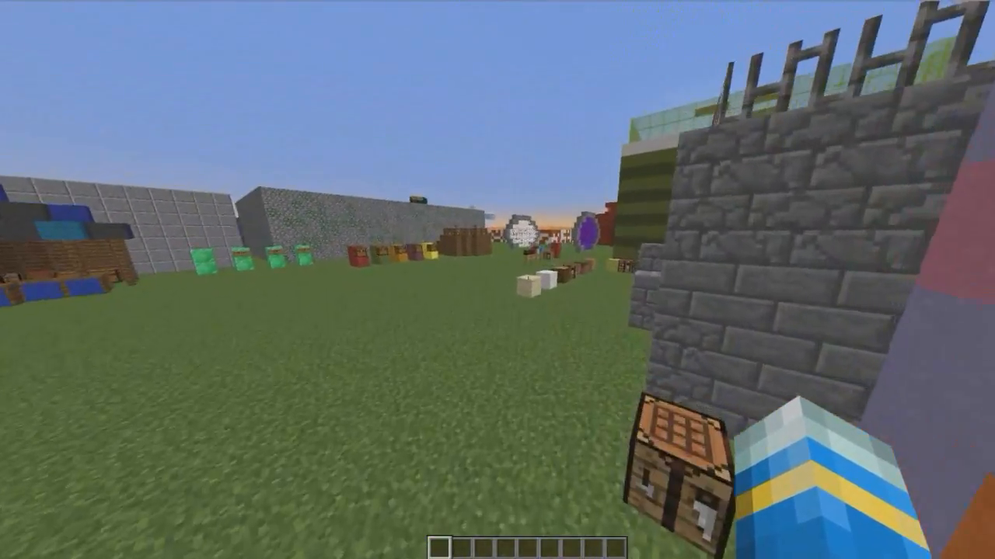
{"action": "mouse_move", "coordinate": [497, 280]}
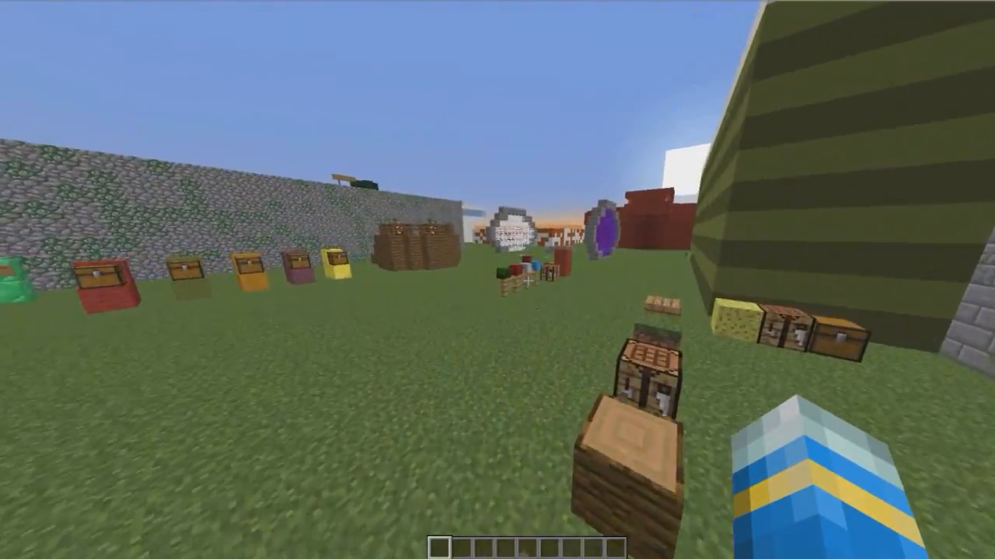
{"action": "mouse_move", "coordinate": [498, 280]}
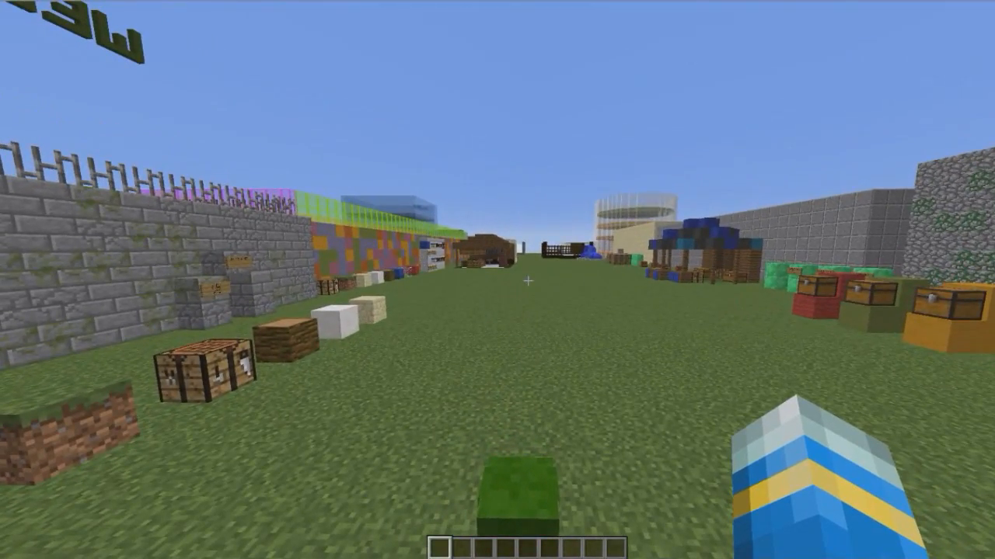
{"action": "mouse_move", "coordinate": [497, 280]}
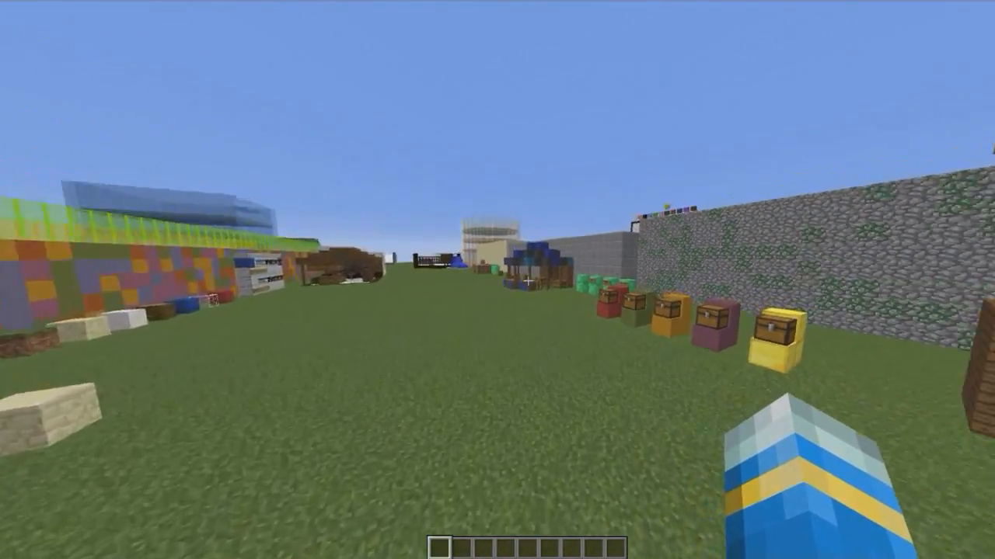
{"action": "mouse_move", "coordinate": [497, 280]}
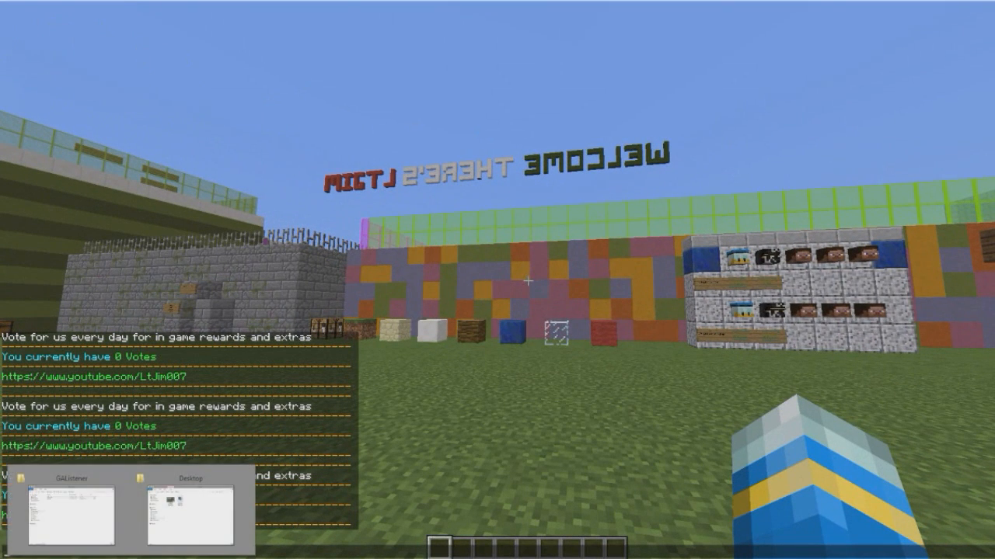
Open config.yml from the plugins > GAListener folder for editing
{"action": "left_click", "coordinate": [72, 516]}
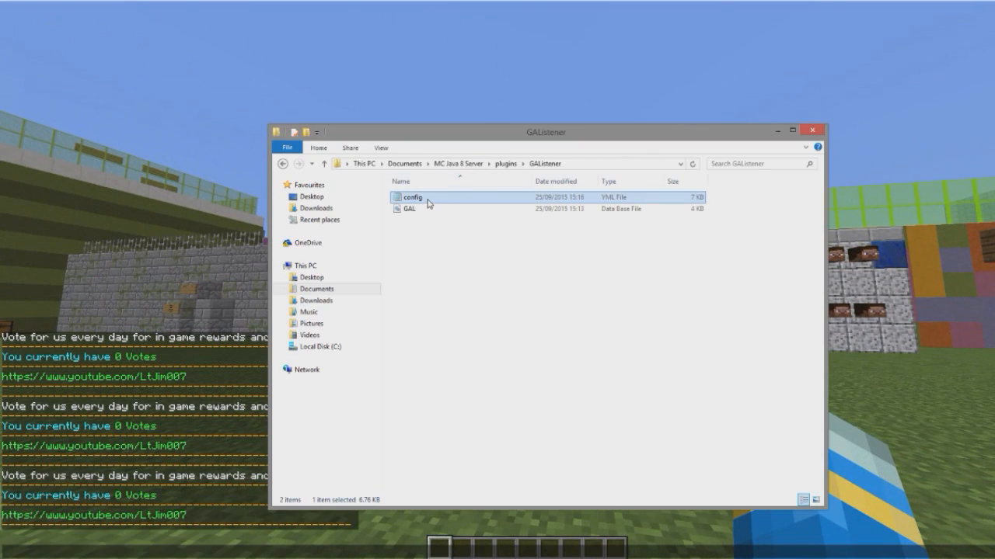
{"action": "double_click", "coordinate": [412, 195]}
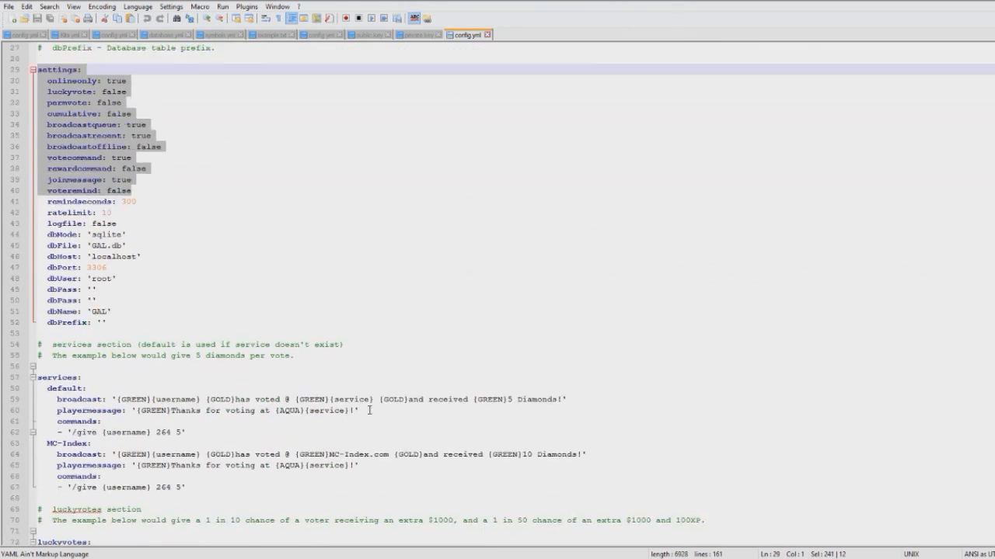
Scroll through config.yml to review the settings, services and luckyvotes sections
{"action": "scroll", "scroll_direction": "down", "scroll_amount": 3}
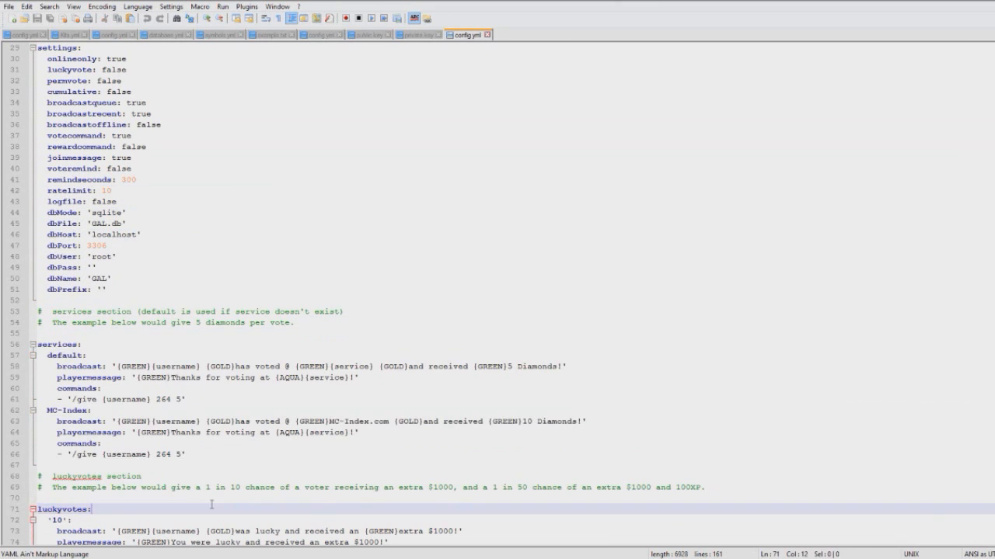
{"action": "scroll", "scroll_direction": "up", "scroll_amount": 3}
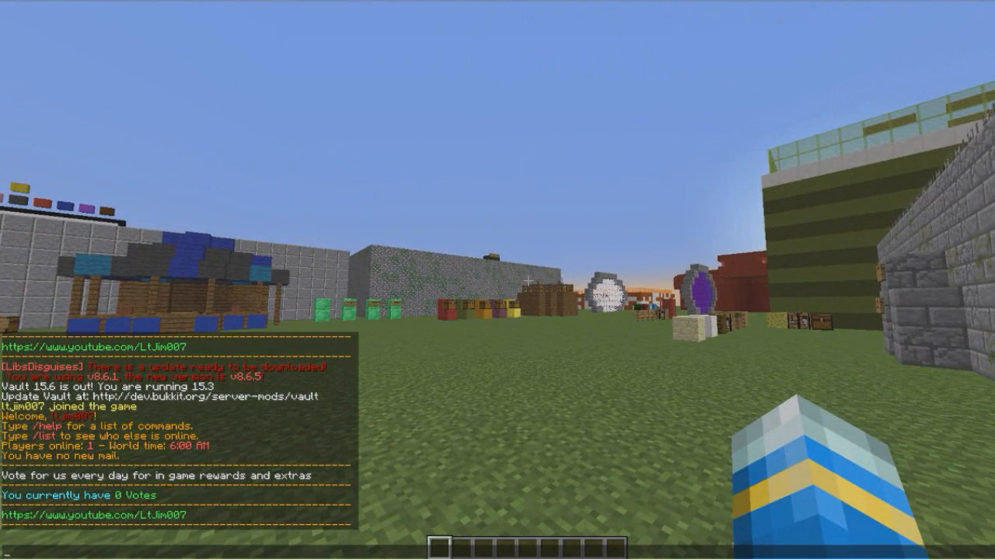
Return to config.yml and bring the settings section with the remindseconds line into view
{"action": "key", "text": "alt+tab"}
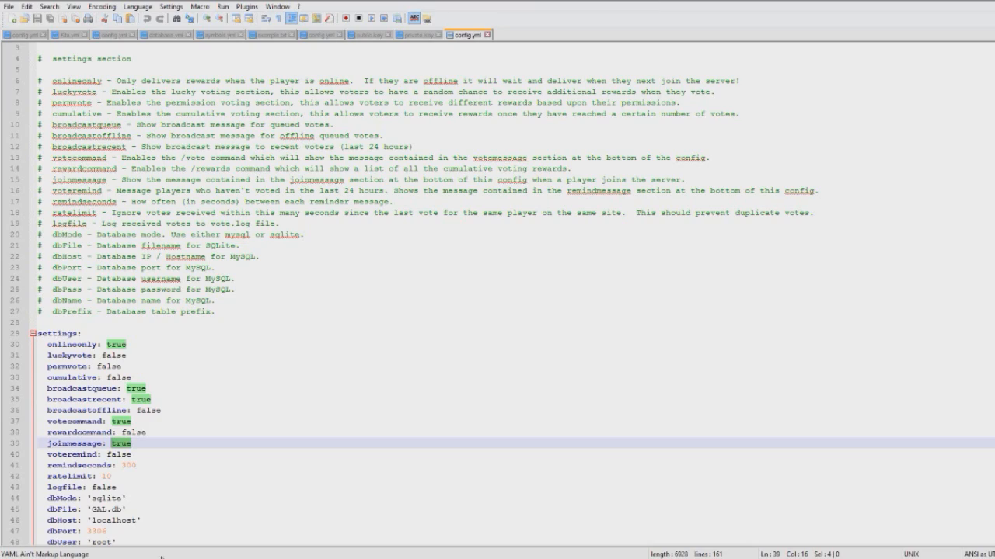
{"action": "scroll", "scroll_direction": "down", "scroll_amount": 3}
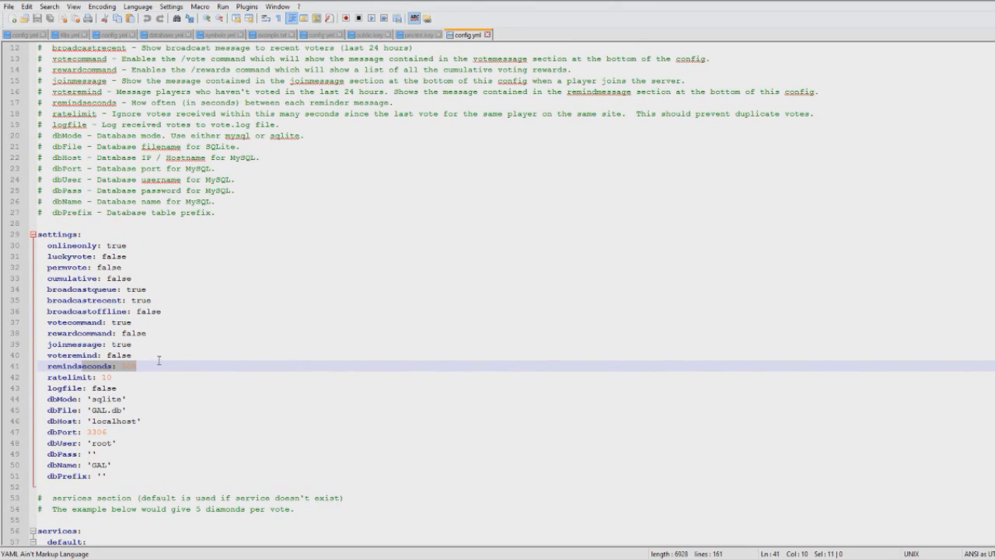
{"action": "left_click", "coordinate": [170, 355]}
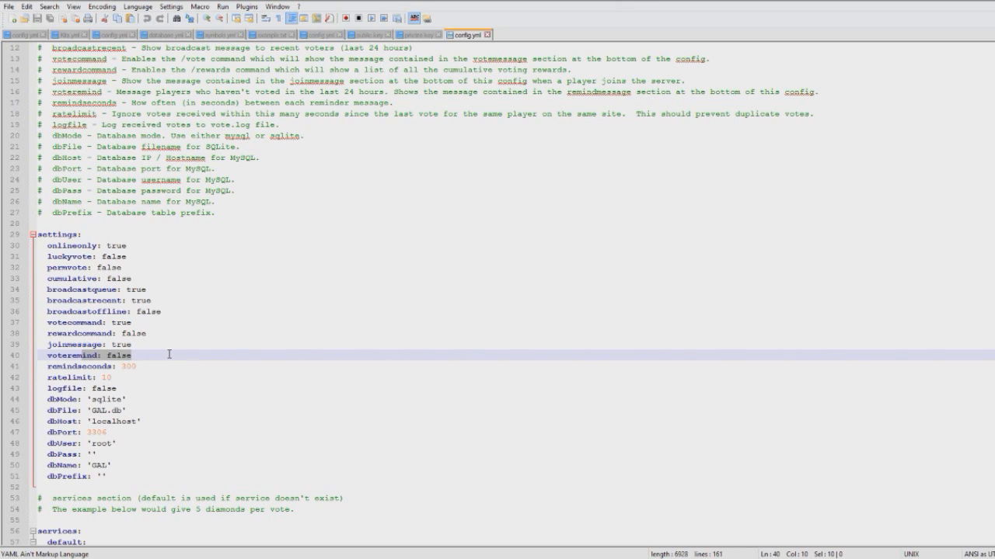
{"action": "scroll", "scroll_direction": "up", "scroll_amount": 3}
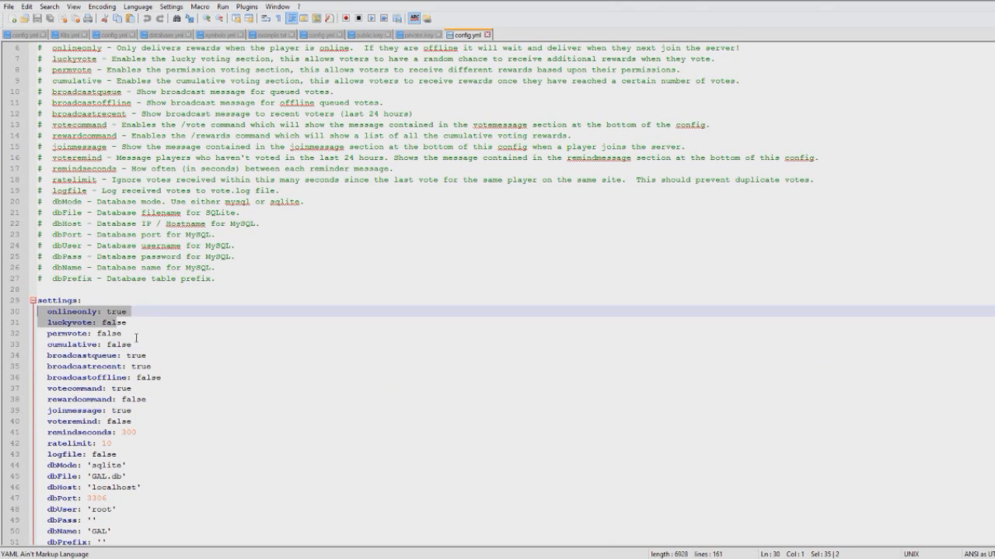
Change the first luckyvotes chance key from '10' to '1000'
{"action": "scroll", "scroll_direction": "down", "scroll_amount": 3}
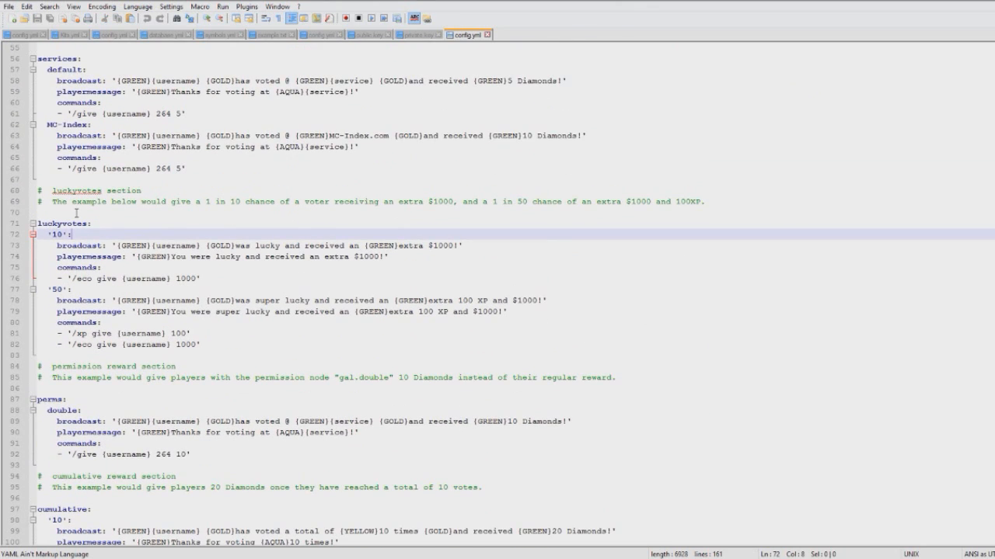
{"action": "double_click", "coordinate": [56, 235]}
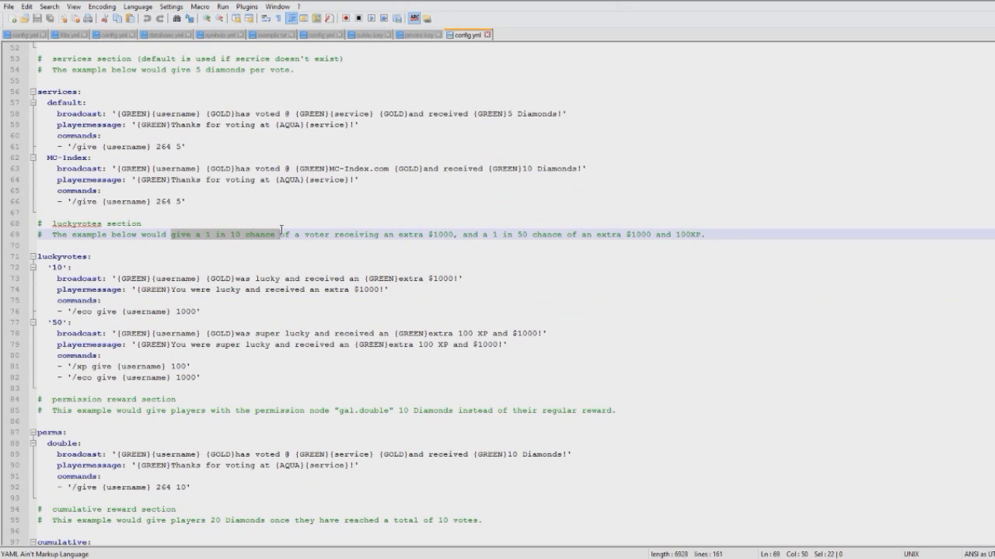
{"action": "double_click", "coordinate": [77, 278]}
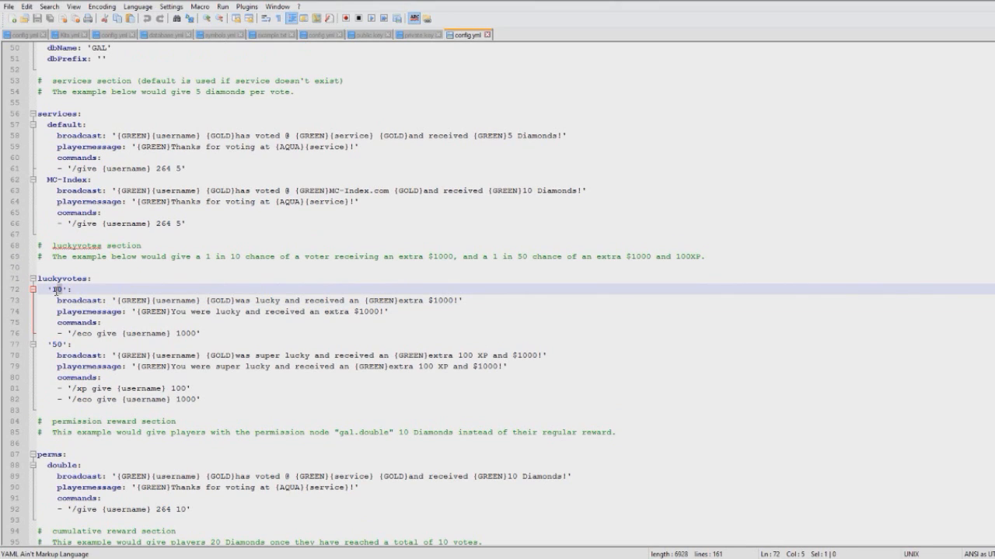
{"action": "type", "text": "22"}
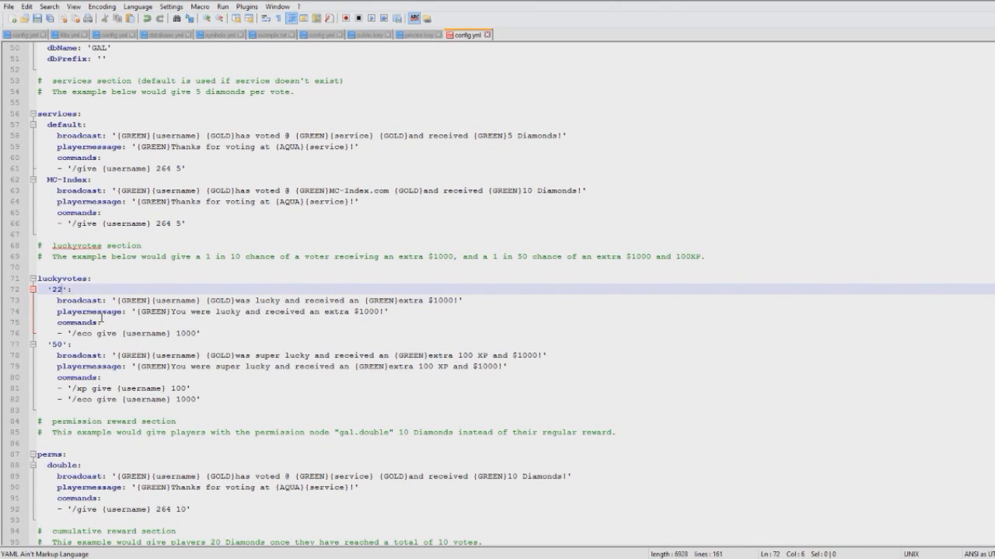
{"action": "key", "text": "Backspace"}
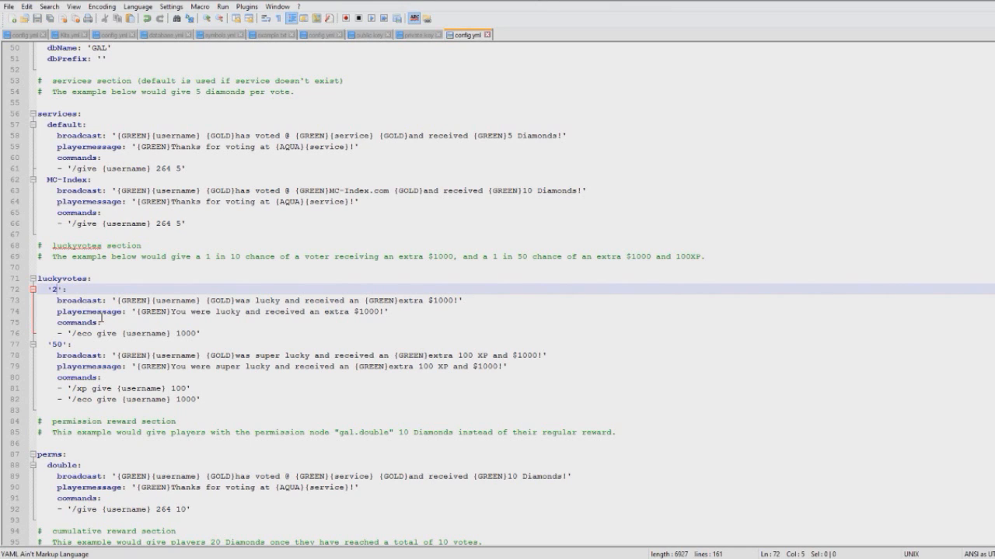
{"action": "mouse_move", "coordinate": [137, 326]}
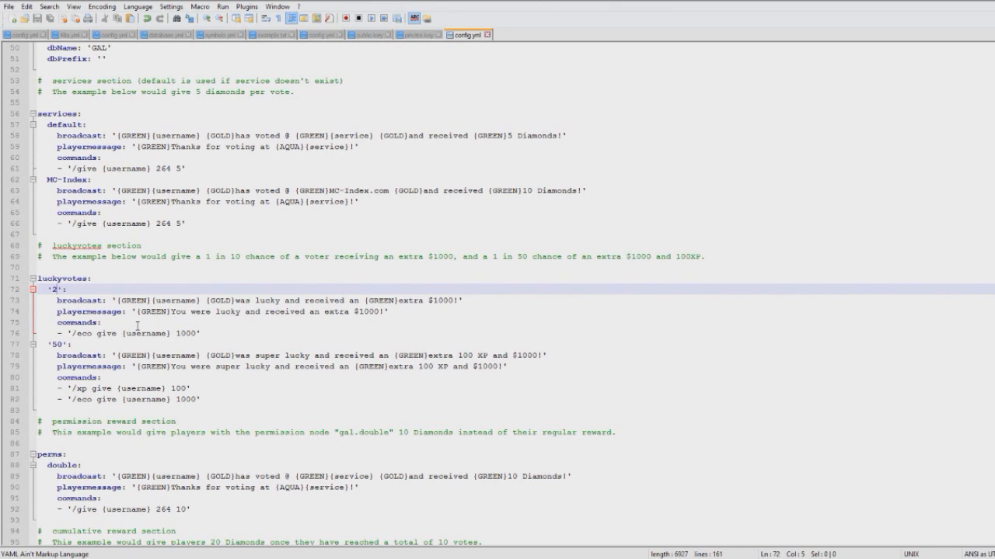
{"action": "scroll", "scroll_direction": "down", "scroll_amount": 3}
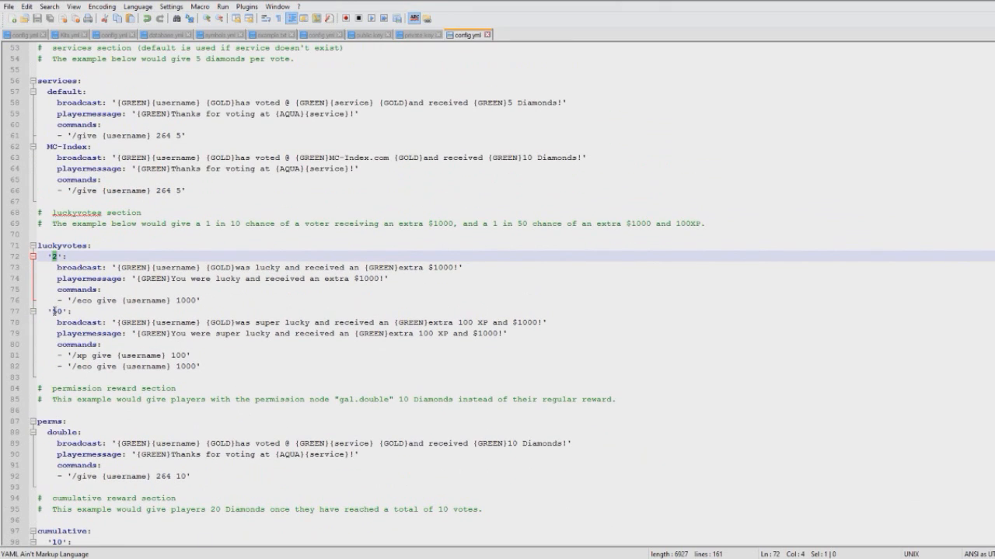
{"action": "type", "text": "100"}
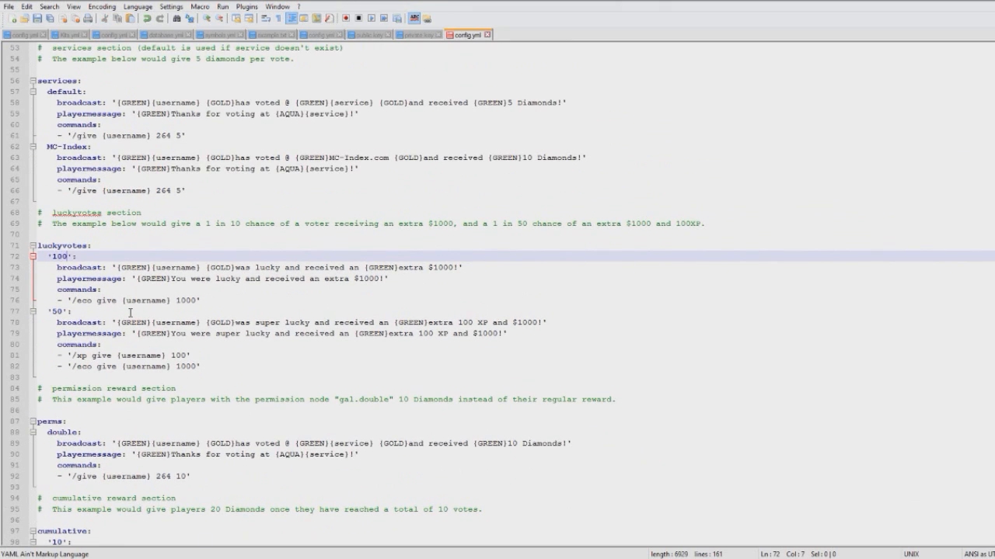
{"action": "type", "text": "0"}
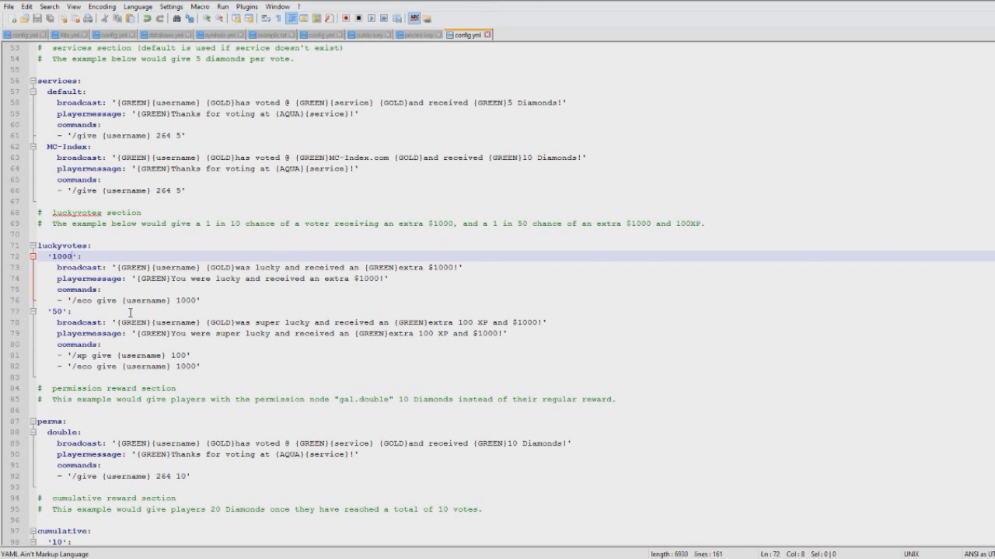
{"action": "scroll", "scroll_direction": "up", "scroll_amount": 3}
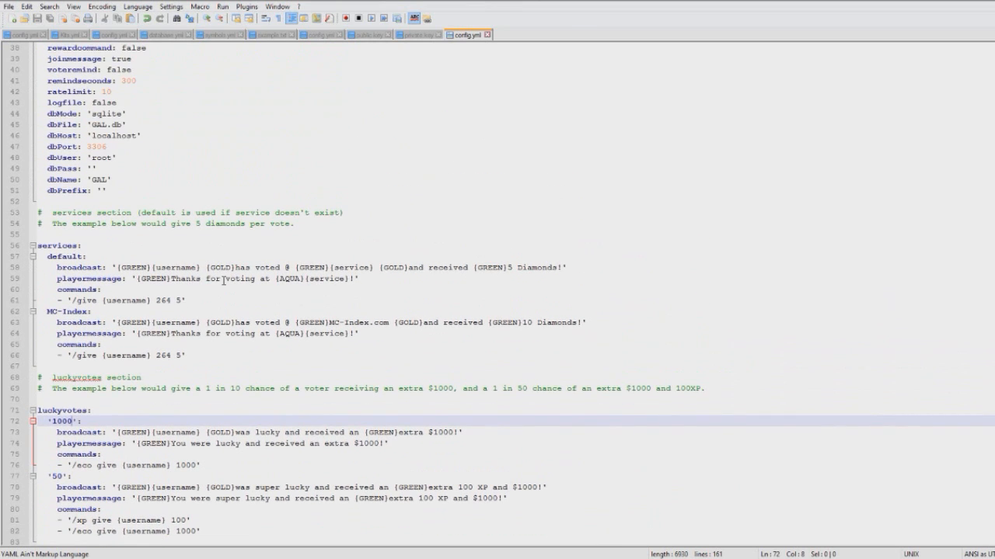
{"action": "scroll", "scroll_direction": "down", "scroll_amount": 3}
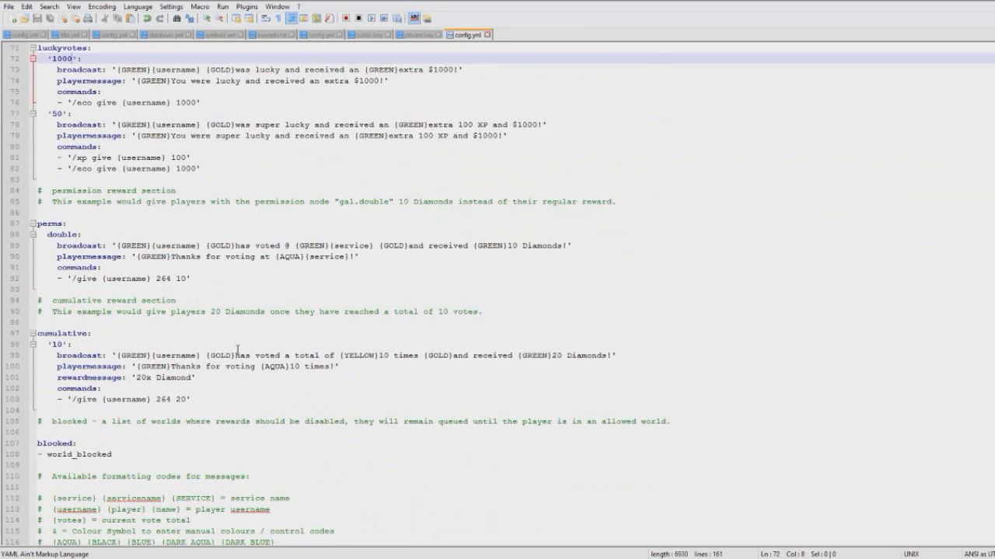
{"action": "scroll", "scroll_direction": "down", "scroll_amount": 3}
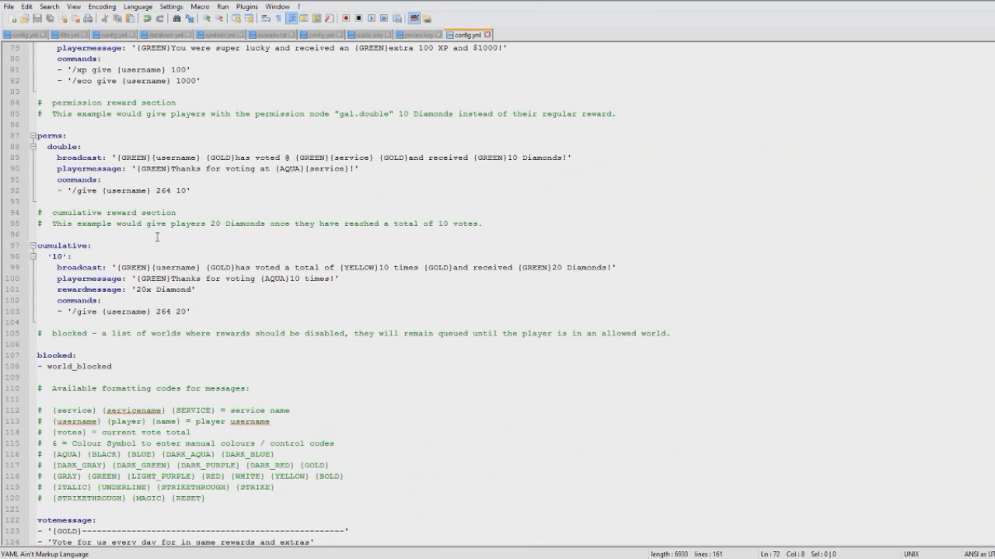
{"action": "left_click", "coordinate": [185, 302]}
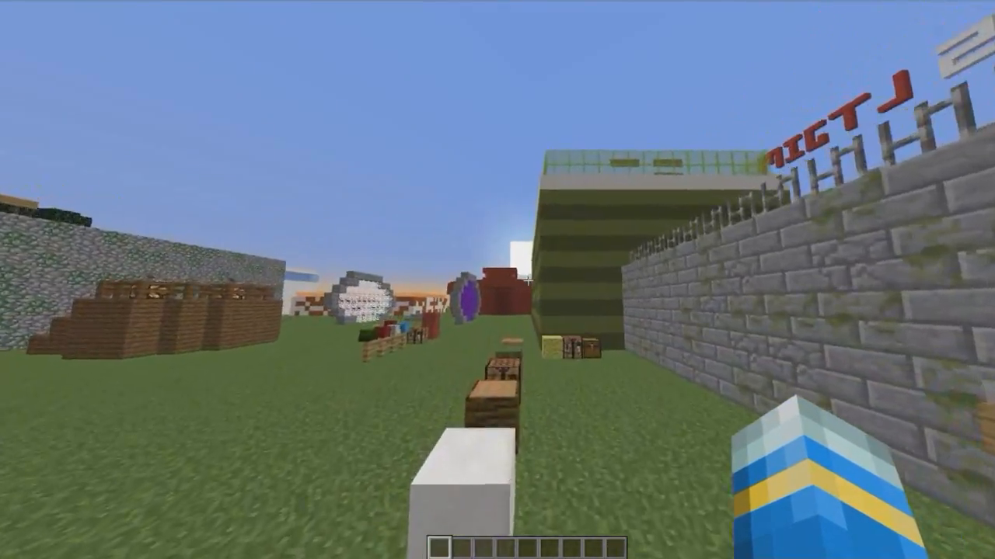
{"action": "mouse_move", "coordinate": [497, 280]}
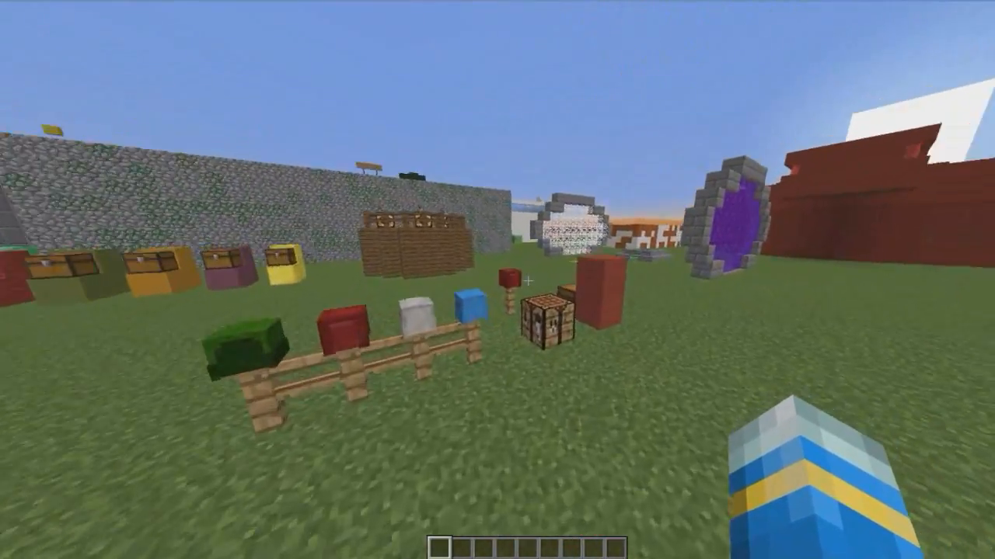
{"action": "mouse_move", "coordinate": [497, 280]}
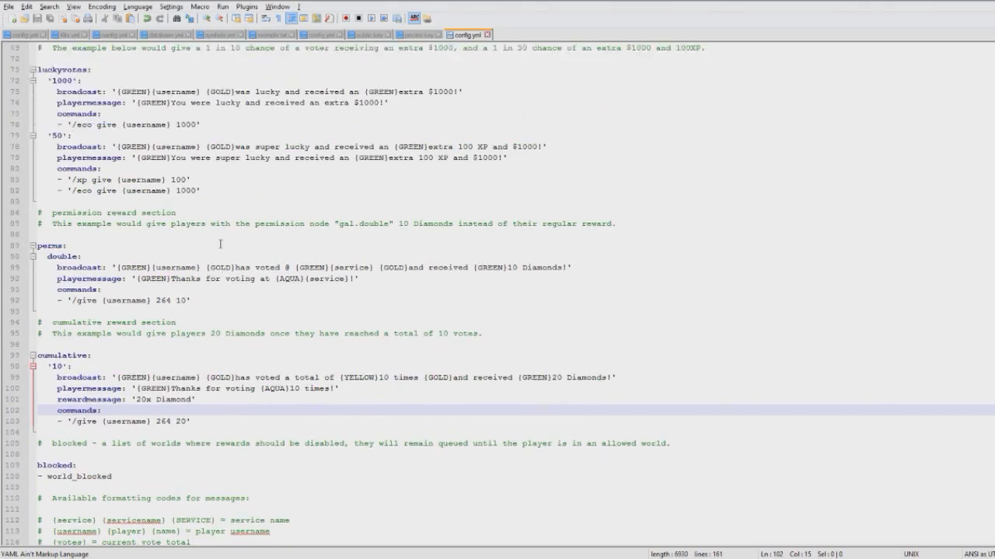
Set luckyvotes and cumulative to true in the settings section
{"action": "scroll", "scroll_direction": "up", "scroll_amount": 3}
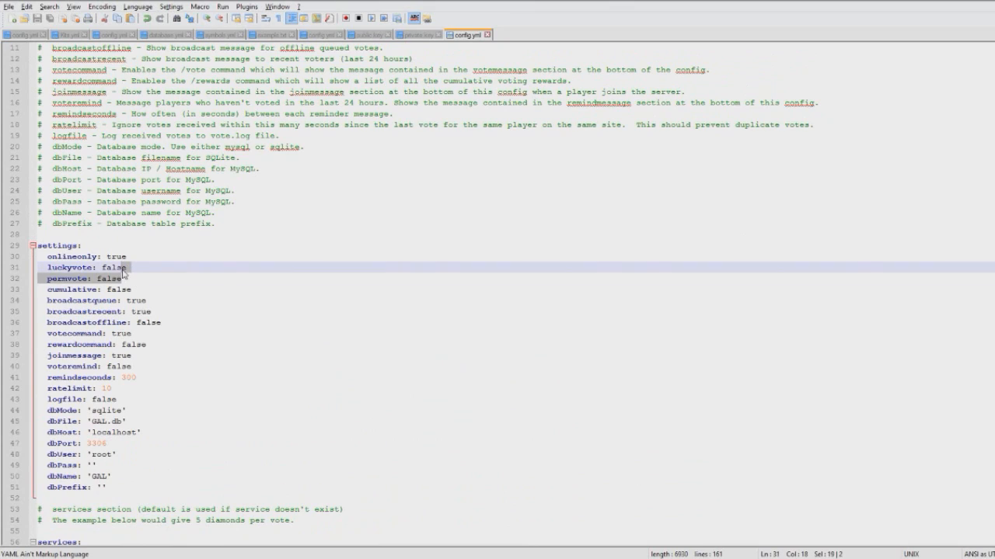
{"action": "left_click", "coordinate": [109, 278]}
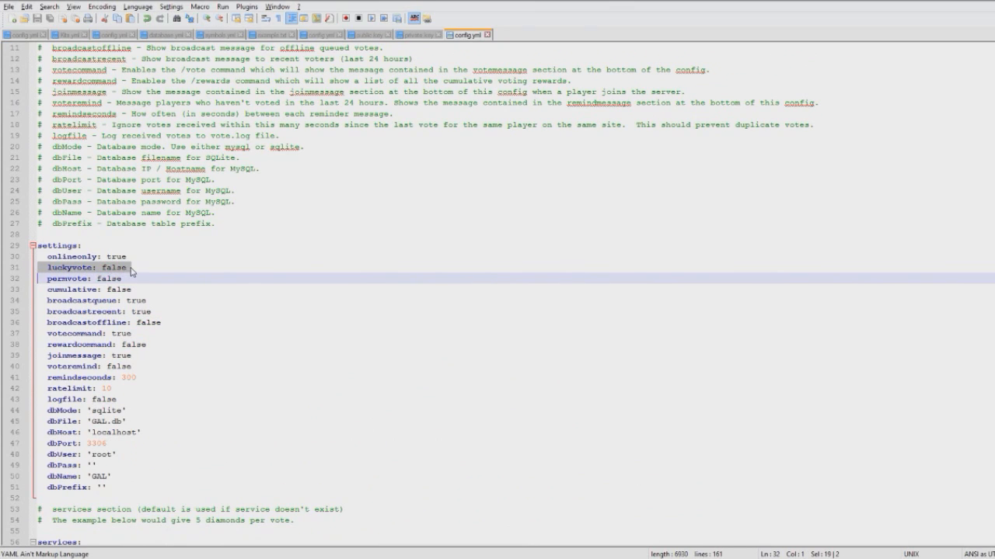
{"action": "type", "text": "true"}
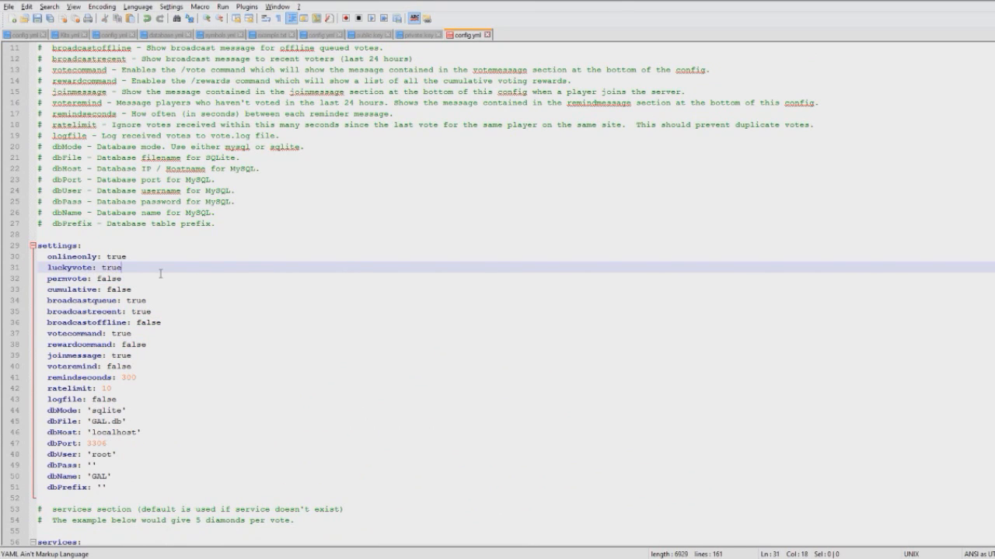
{"action": "double_click", "coordinate": [109, 289]}
{"action": "type", "text": "tru"}
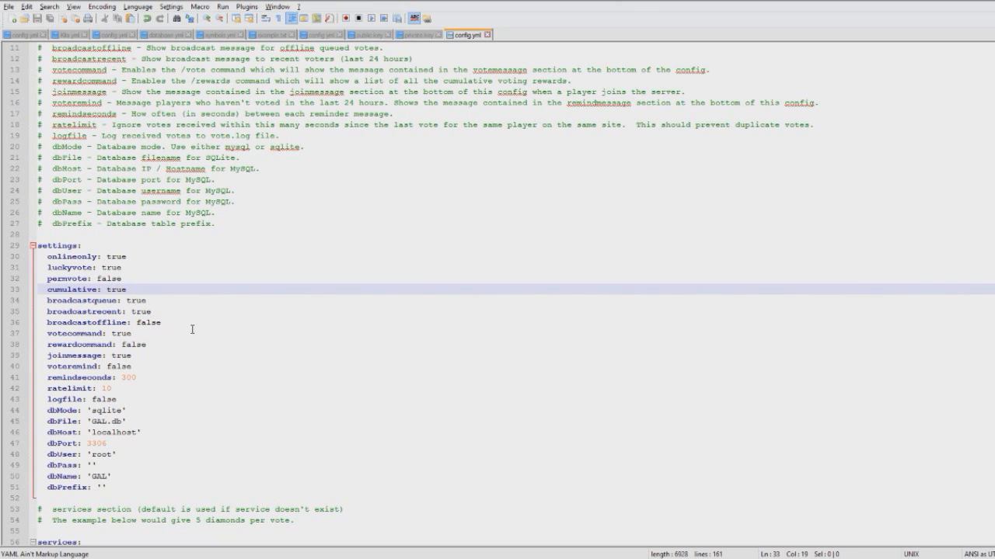
Scroll down to the votemessage section and start a new list line at its end
{"action": "scroll", "scroll_direction": "down", "scroll_amount": 3}
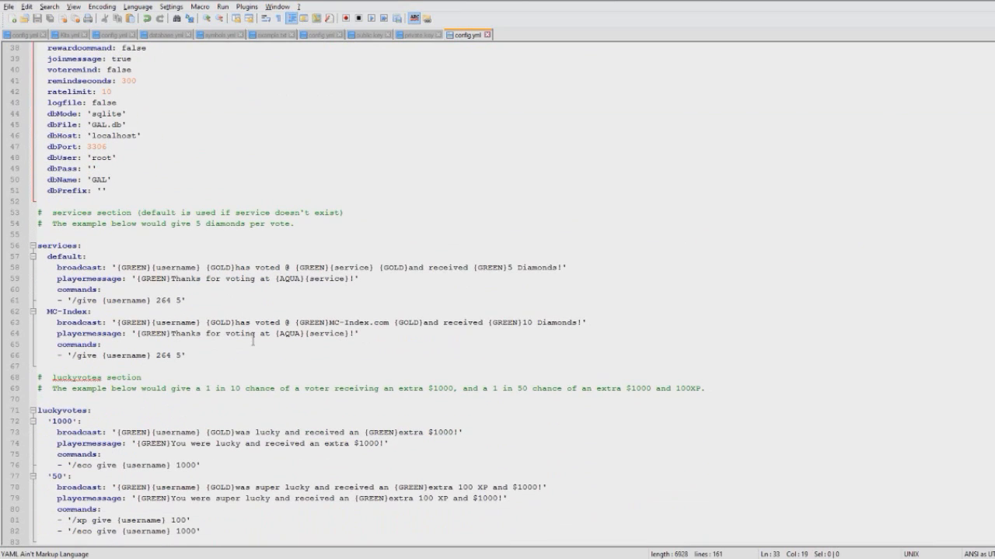
{"action": "scroll", "scroll_direction": "down", "scroll_amount": 3}
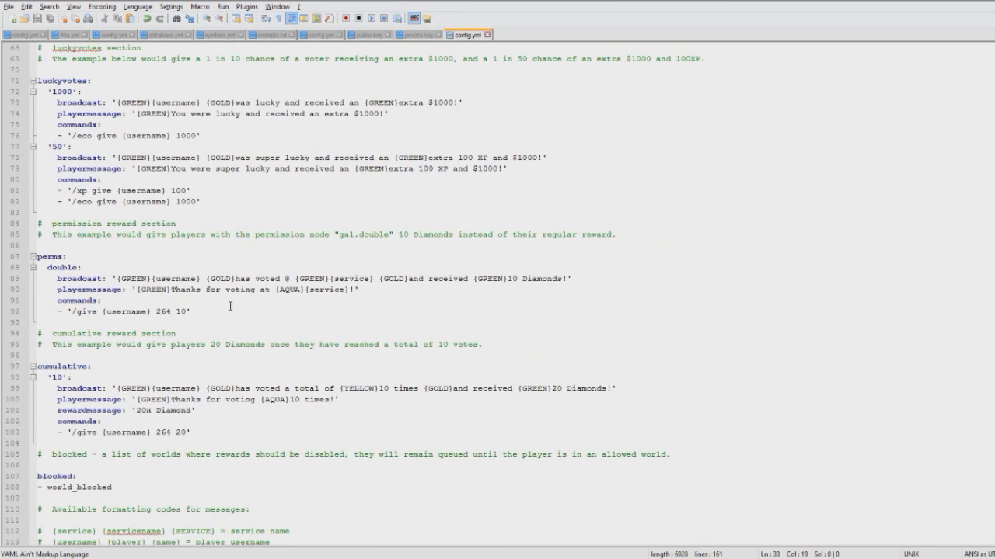
{"action": "scroll", "scroll_direction": "down", "scroll_amount": 3}
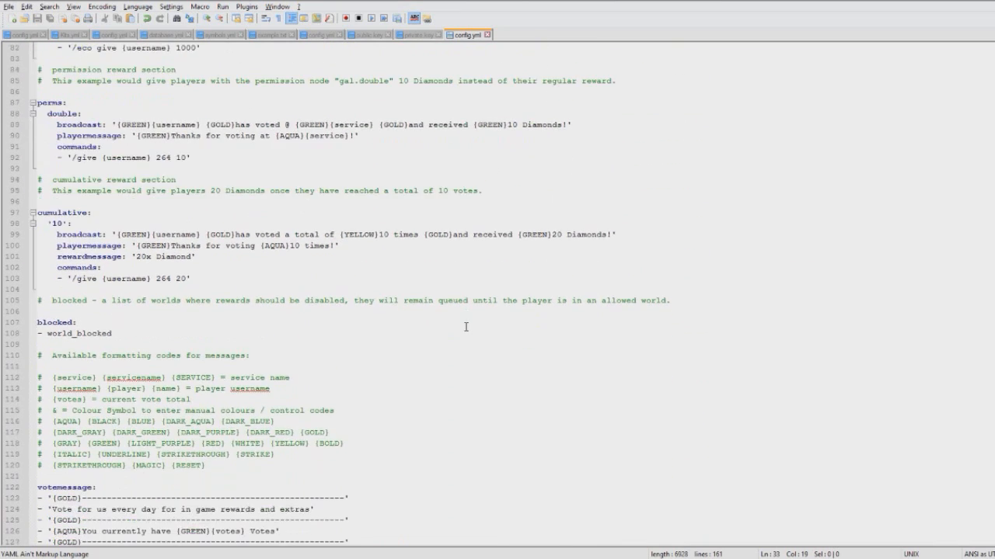
{"action": "scroll", "scroll_direction": "up", "scroll_amount": 3}
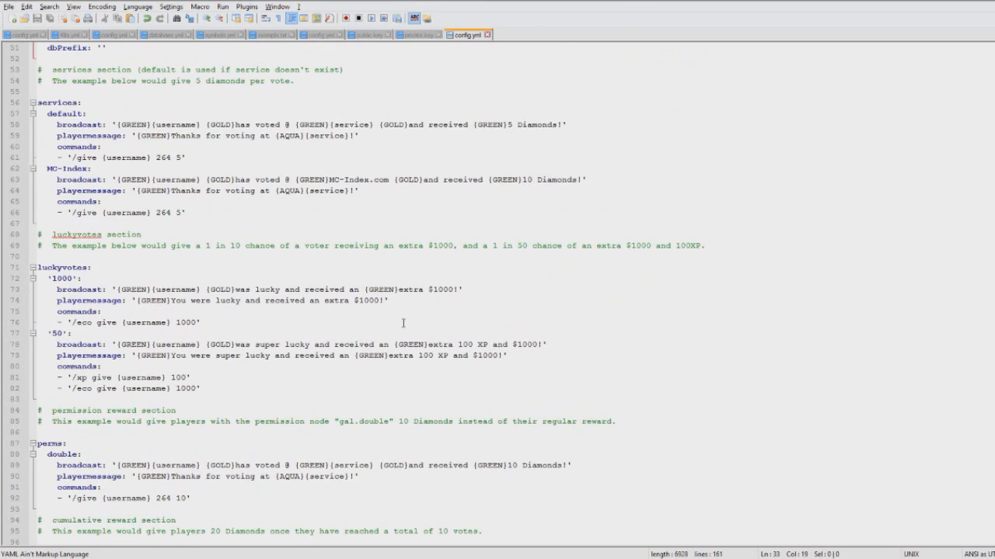
{"action": "scroll", "scroll_direction": "down", "scroll_amount": 3}
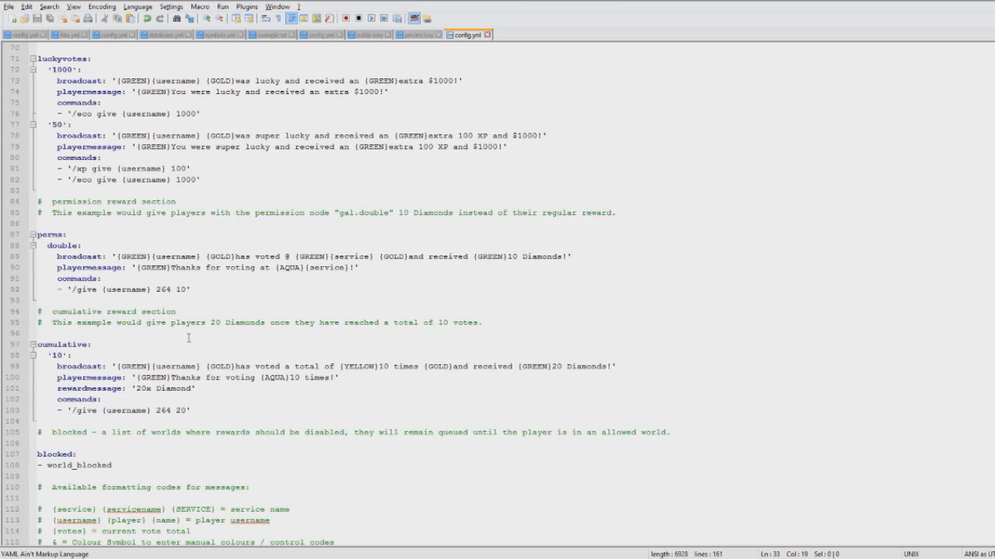
{"action": "scroll", "scroll_direction": "down", "scroll_amount": 3}
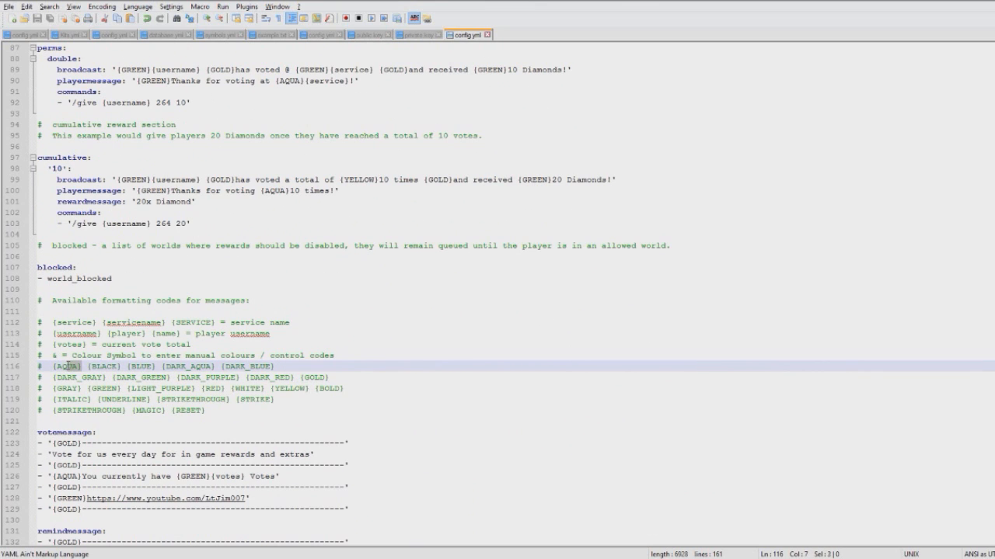
{"action": "key", "text": "alt+tab"}
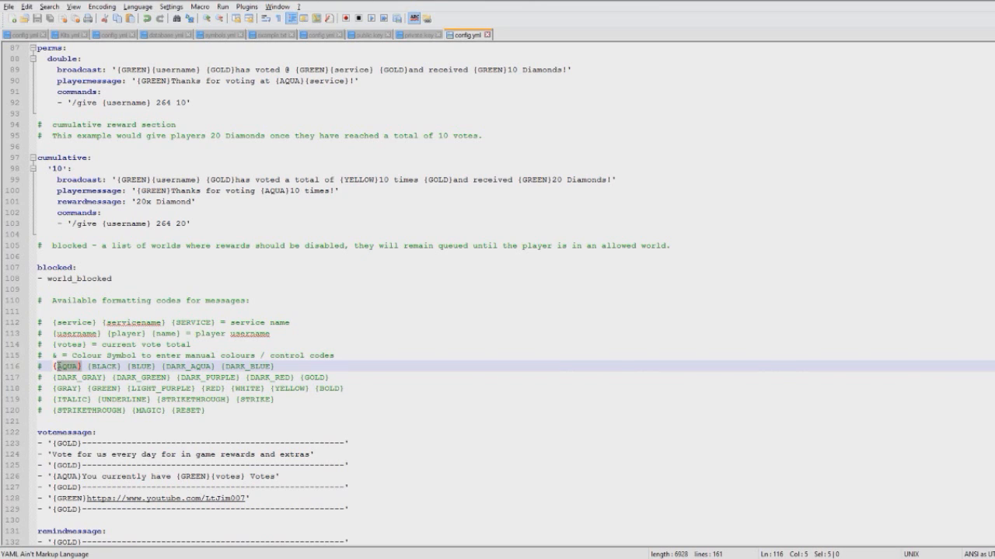
{"action": "scroll", "scroll_direction": "down", "scroll_amount": 3}
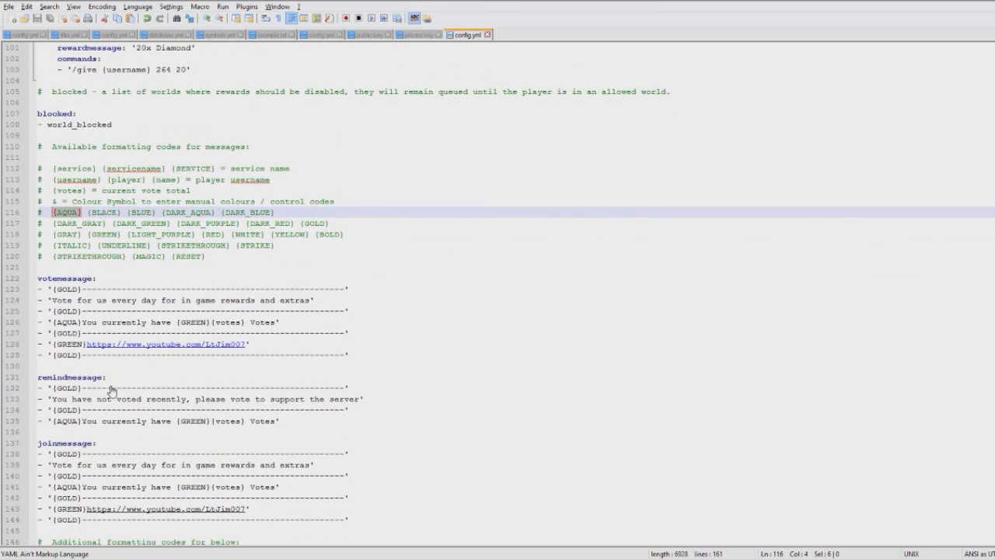
{"action": "scroll", "scroll_direction": "down", "scroll_amount": 3}
{"action": "type", "text": "-"}
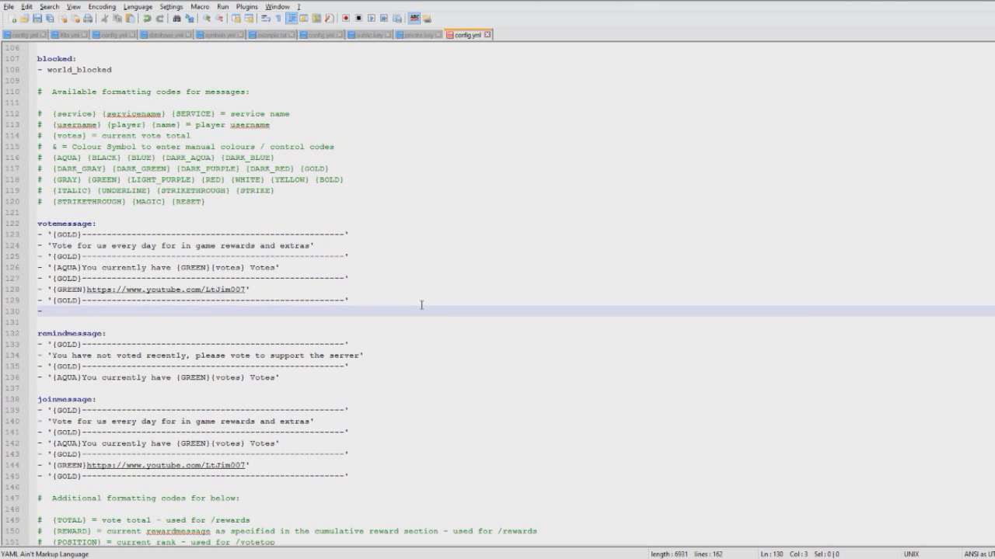
Begin an {AQUA}-colored YouTube link line in votemessage and review the joinmessage section
{"action": "type", "text": "'"}
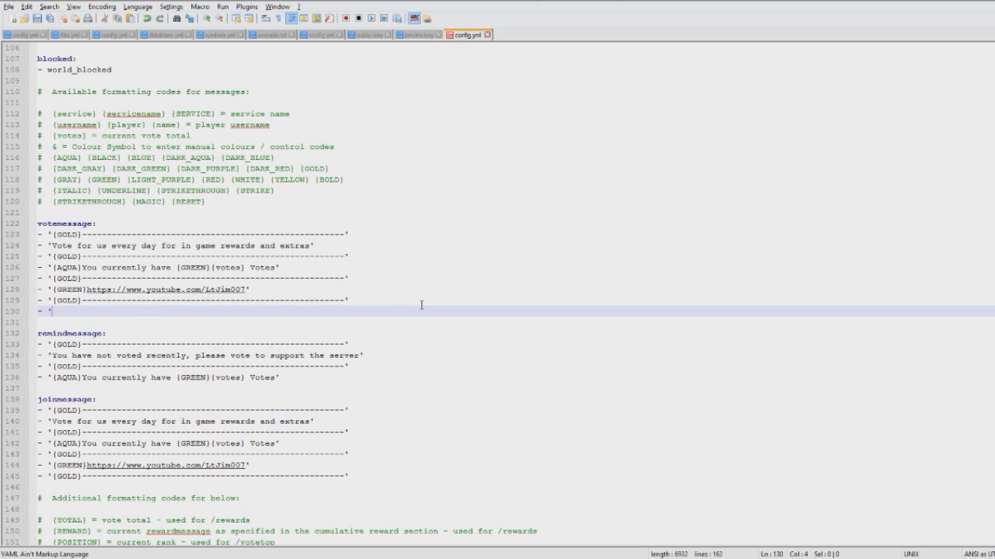
{"action": "type", "text": "{AQUA} https://www.youtube.com/LtJim007"}
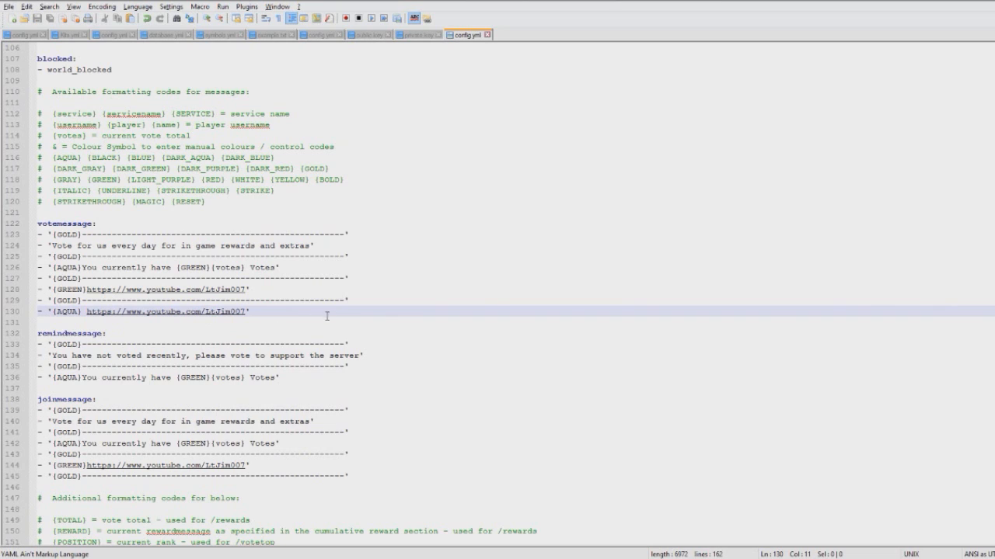
{"action": "scroll", "scroll_direction": "down", "scroll_amount": 3}
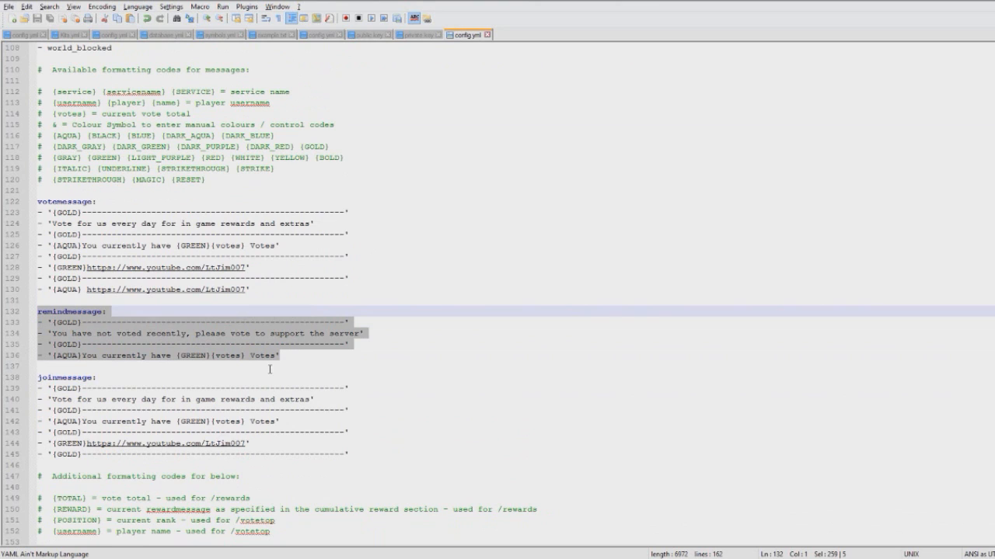
{"action": "scroll", "scroll_direction": "down", "scroll_amount": 3}
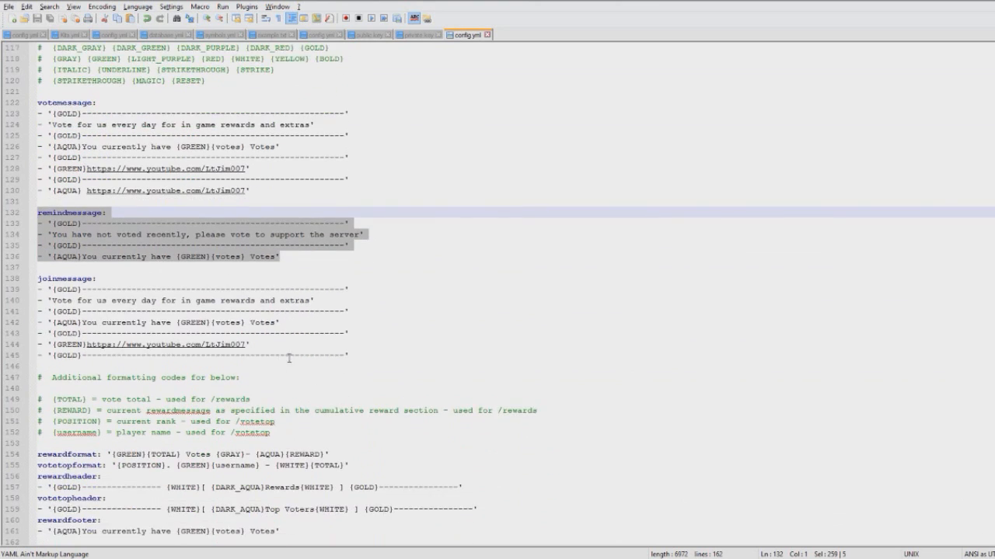
{"action": "scroll", "scroll_direction": "up", "scroll_amount": 3}
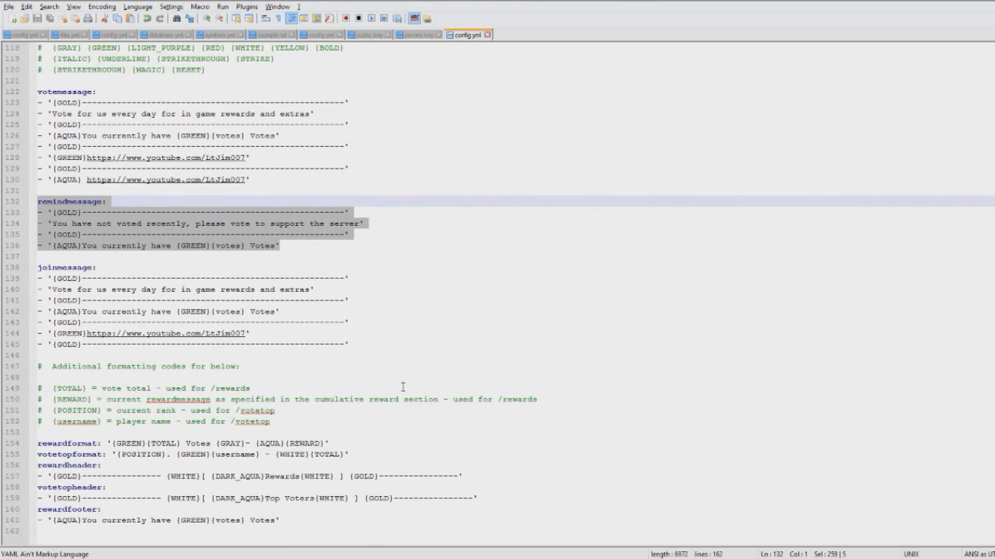
{"action": "scroll", "scroll_direction": "up", "scroll_amount": 3}
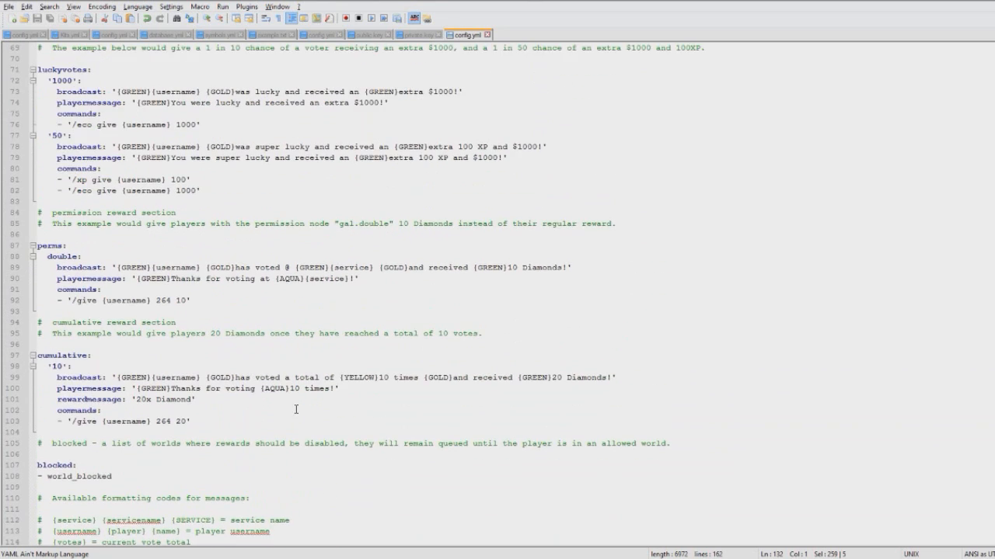
Add - '/money give {username} 1000' under the default service commands
{"action": "scroll", "scroll_direction": "up", "scroll_amount": 3}
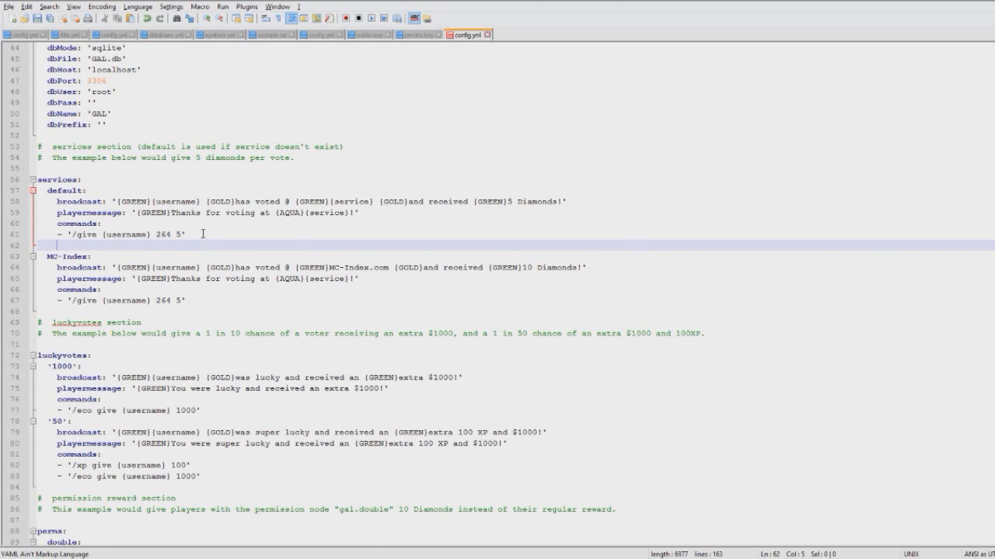
{"action": "type", "text": "- ''"}
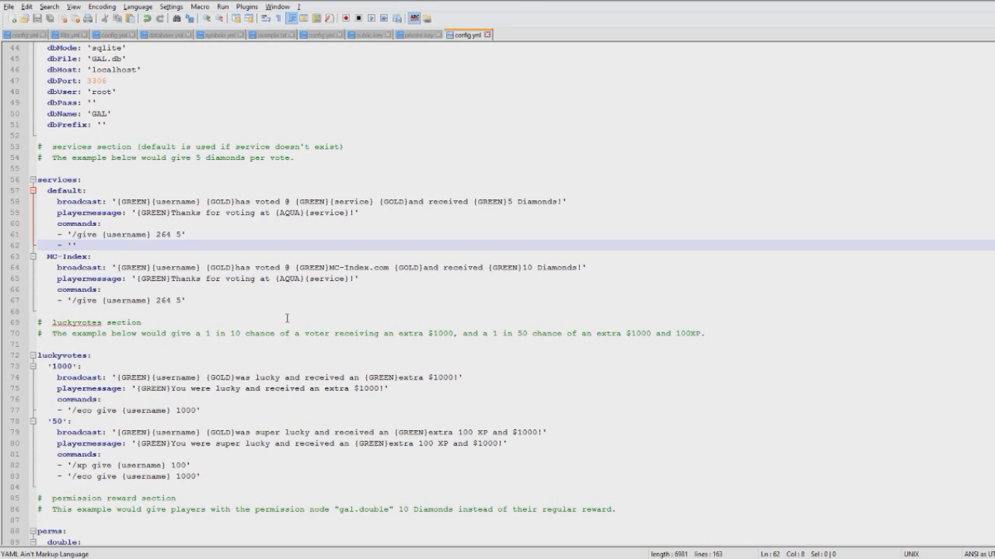
{"action": "type", "text": "/"}
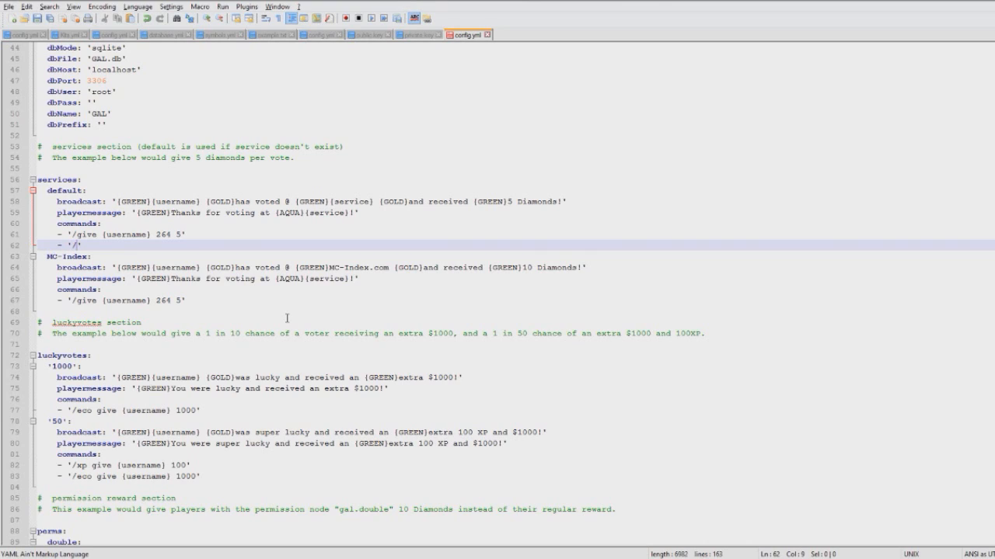
{"action": "type", "text": "money"}
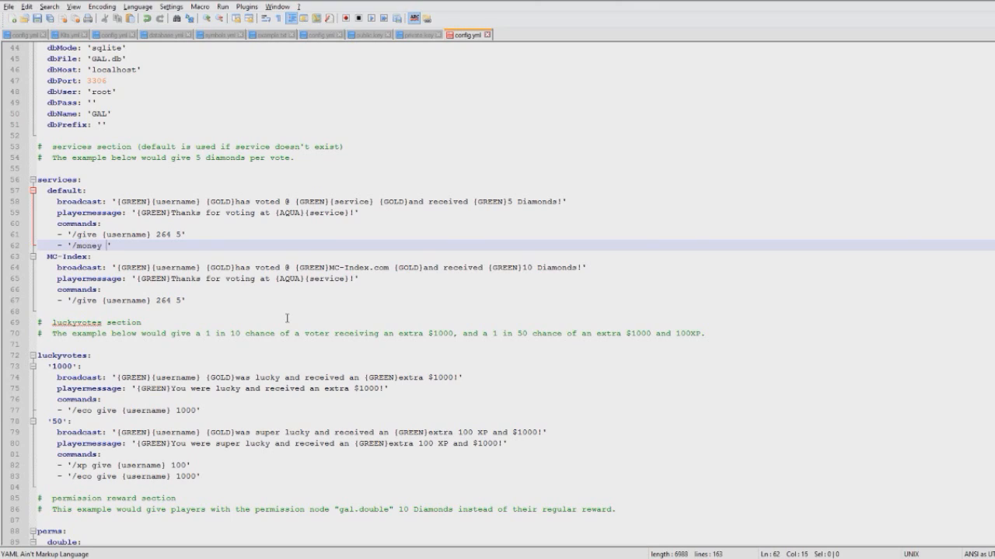
{"action": "type", "text": "give {"}
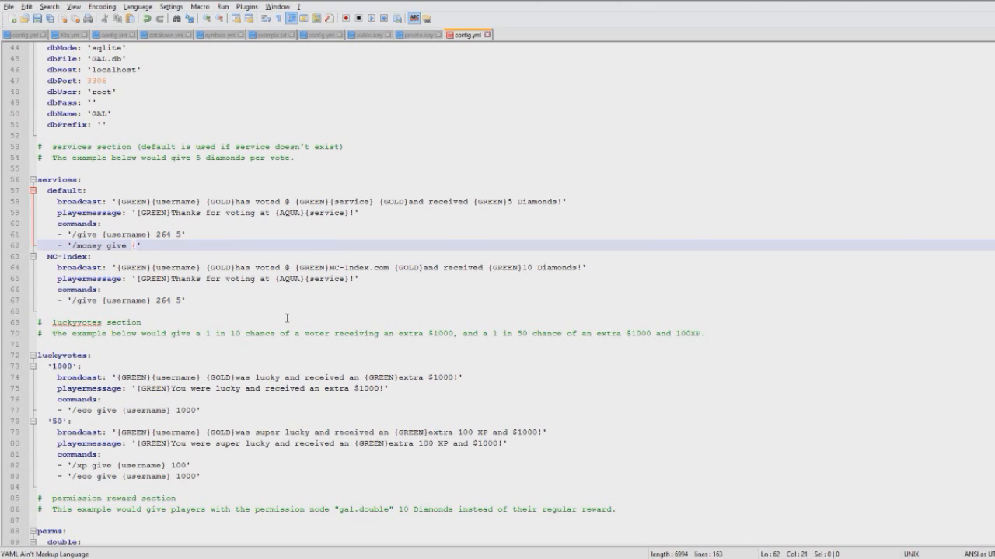
{"action": "type", "text": "{username}"}
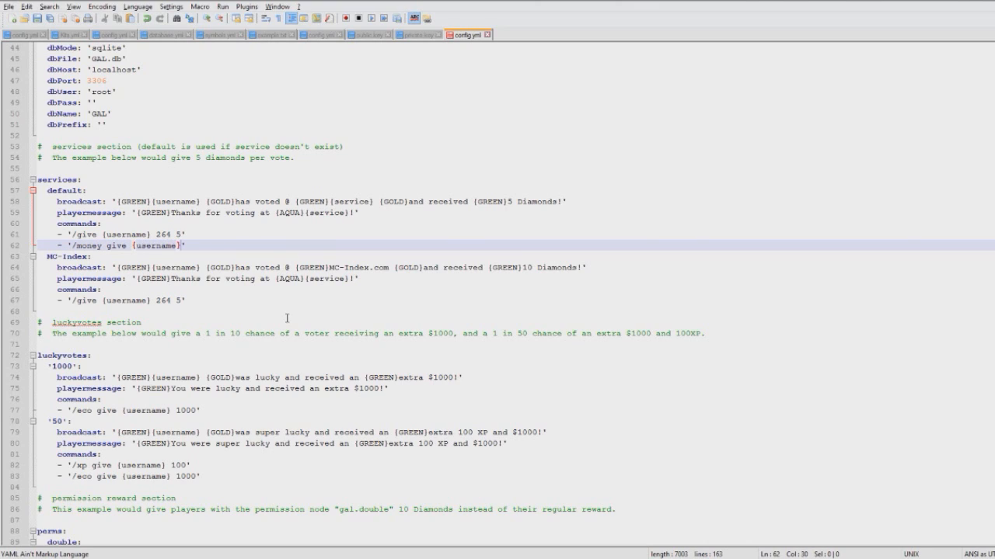
{"action": "type", "text": "1"}
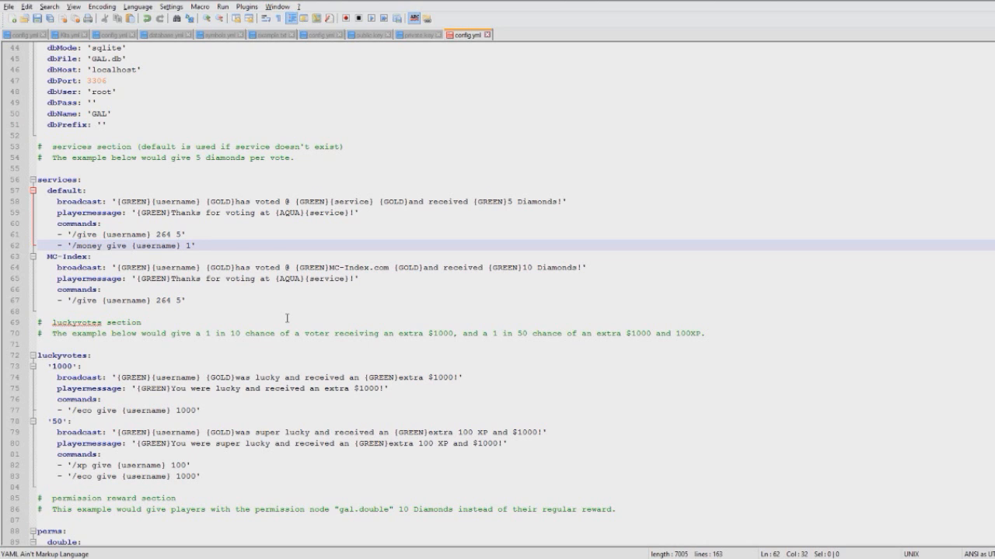
{"action": "type", "text": "000"}
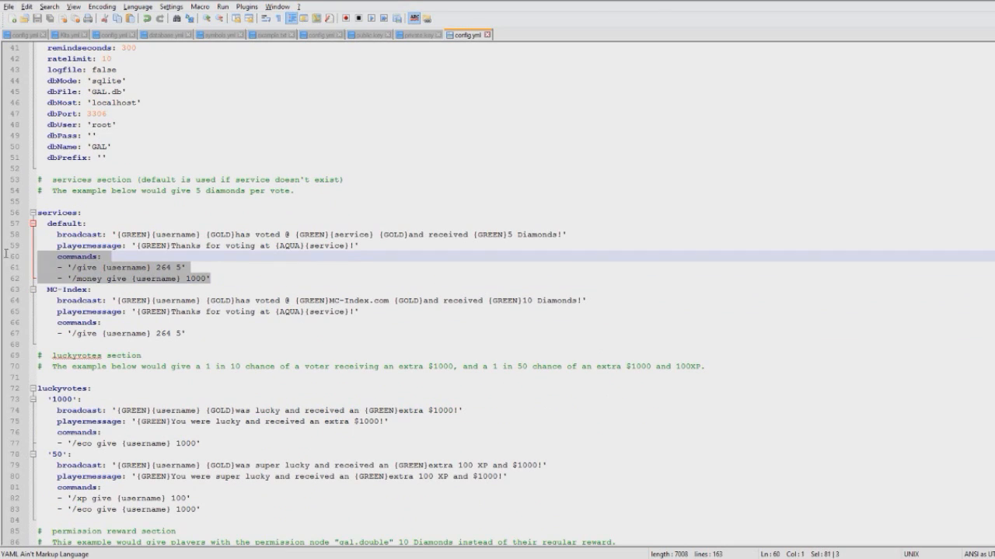
{"action": "scroll", "scroll_direction": "down", "scroll_amount": 3}
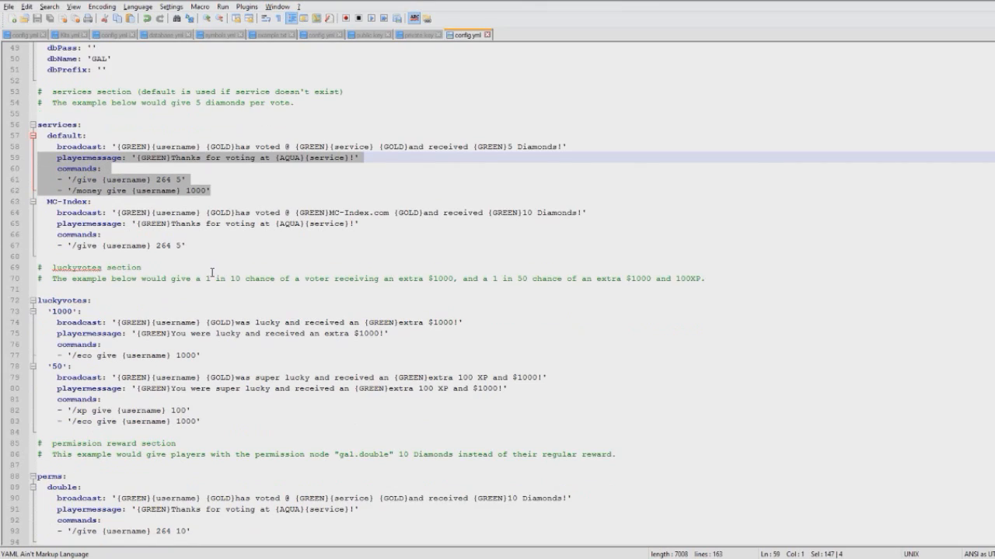
{"action": "scroll", "scroll_direction": "up", "scroll_amount": 3}
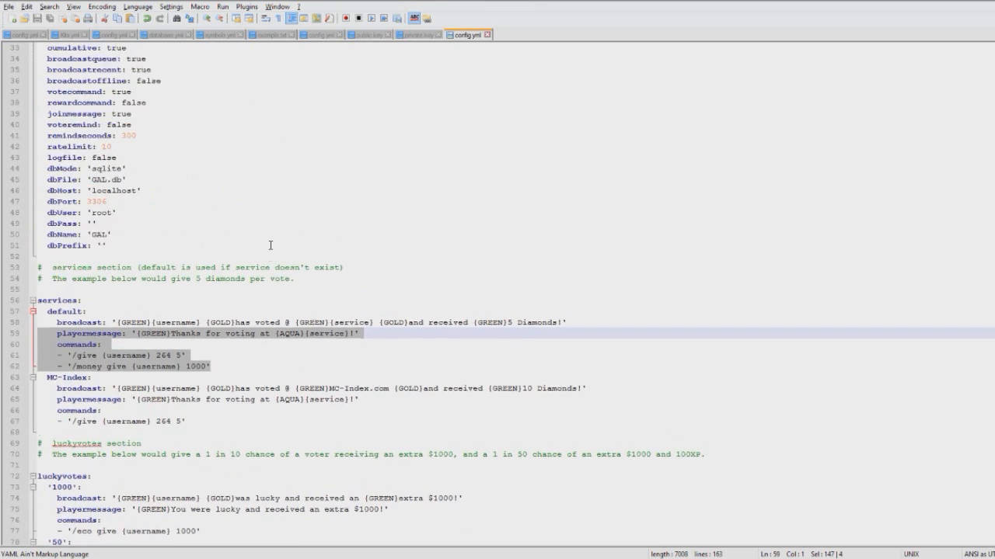
{"action": "scroll", "scroll_direction": "up", "scroll_amount": 3}
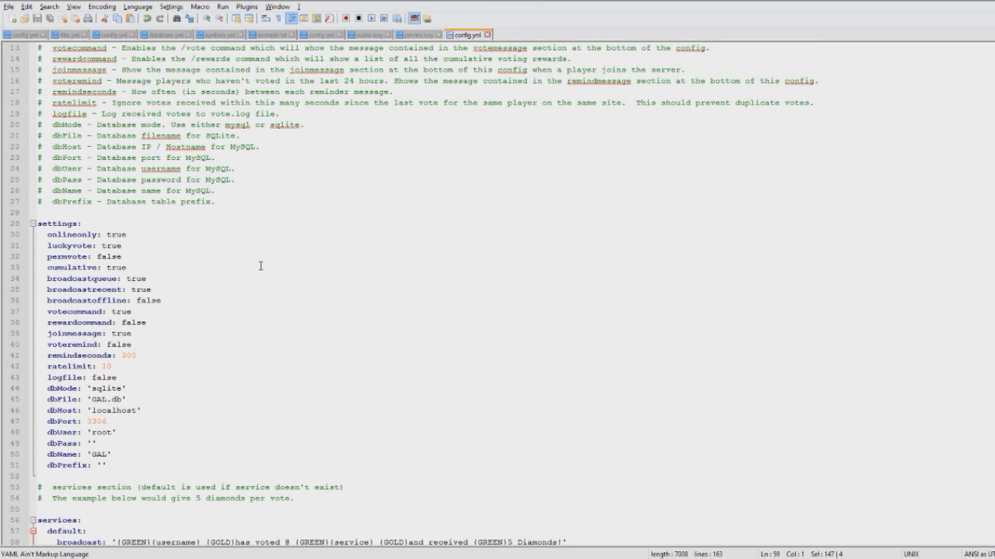
{"action": "mouse_move", "coordinate": [28, 351]}
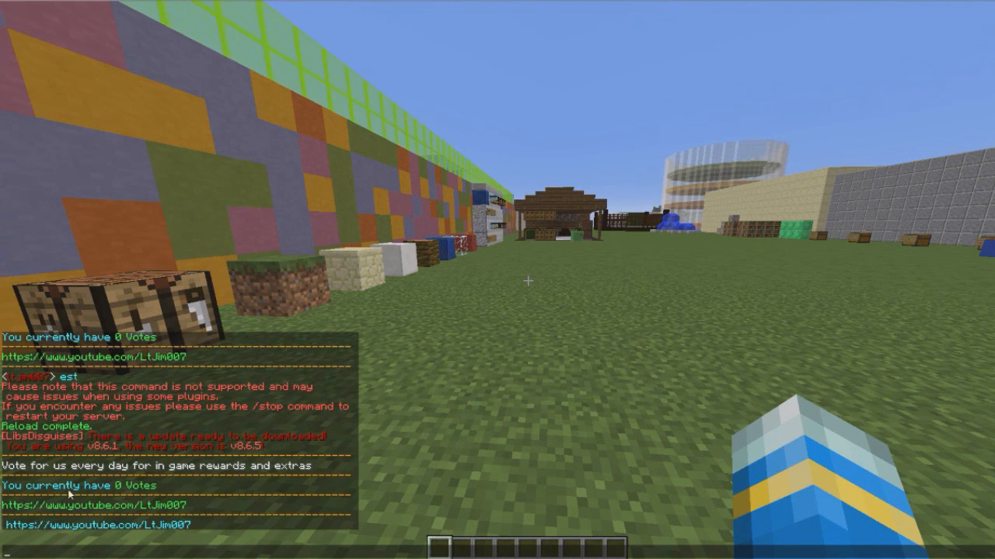
{"action": "mouse_move", "coordinate": [497, 279]}
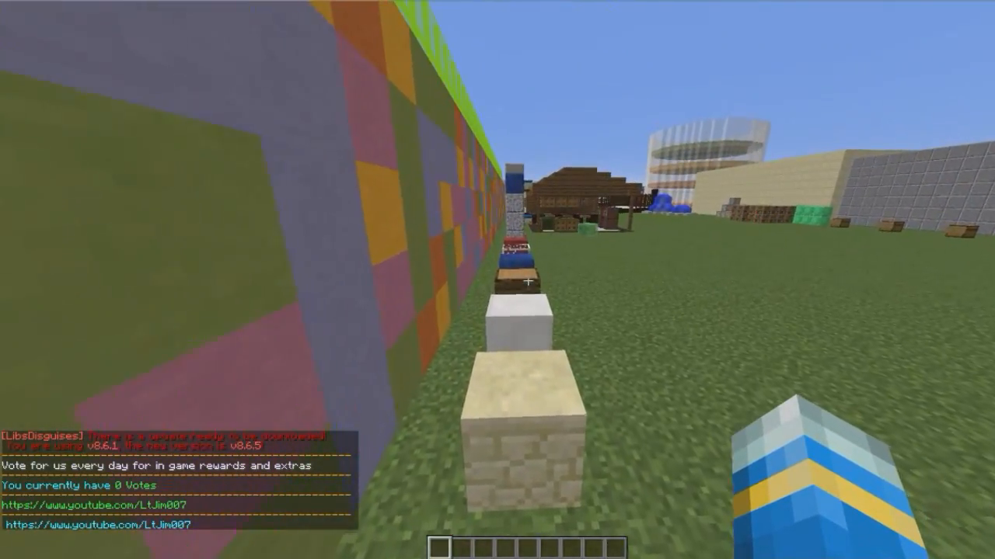
{"action": "mouse_move", "coordinate": [498, 280]}
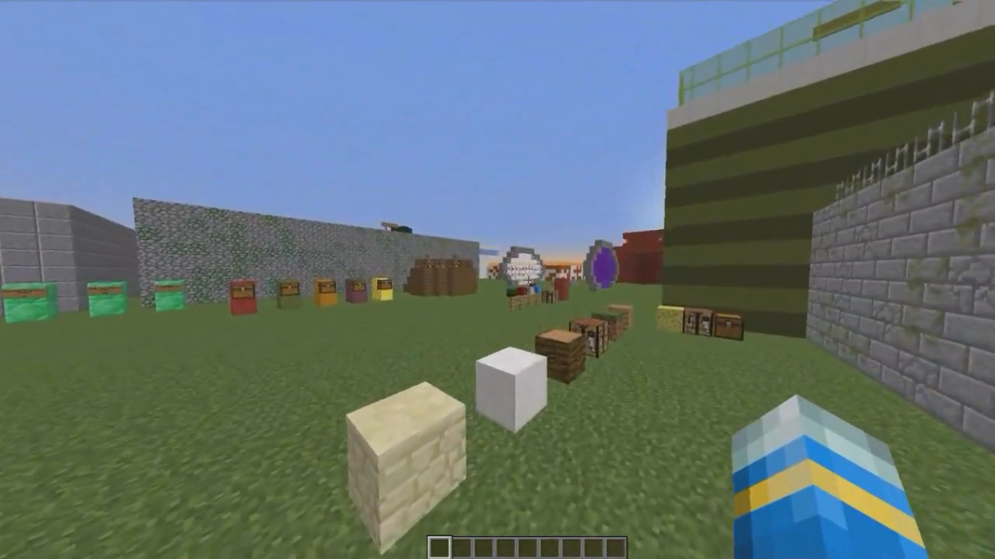
{"action": "mouse_move", "coordinate": [497, 280]}
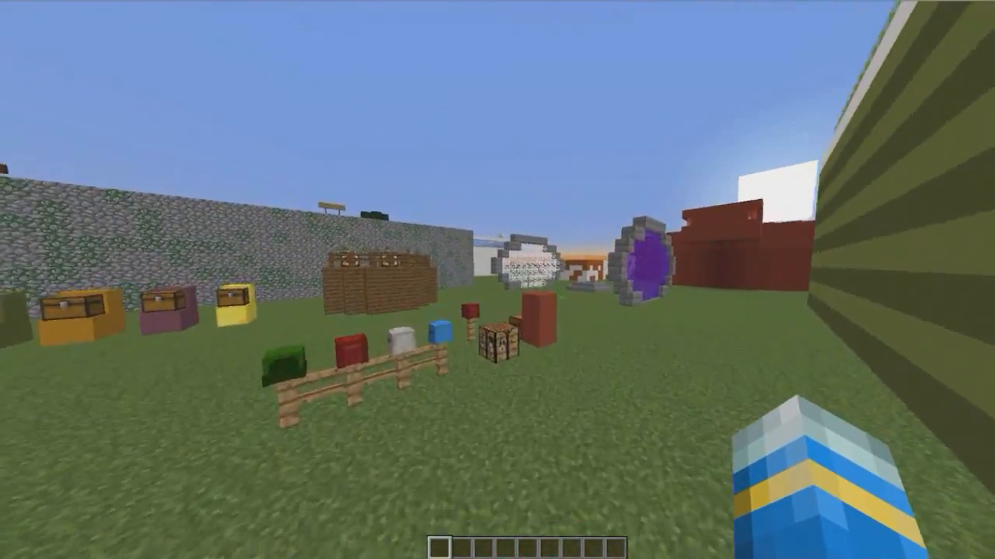
{"action": "mouse_move", "coordinate": [497, 279]}
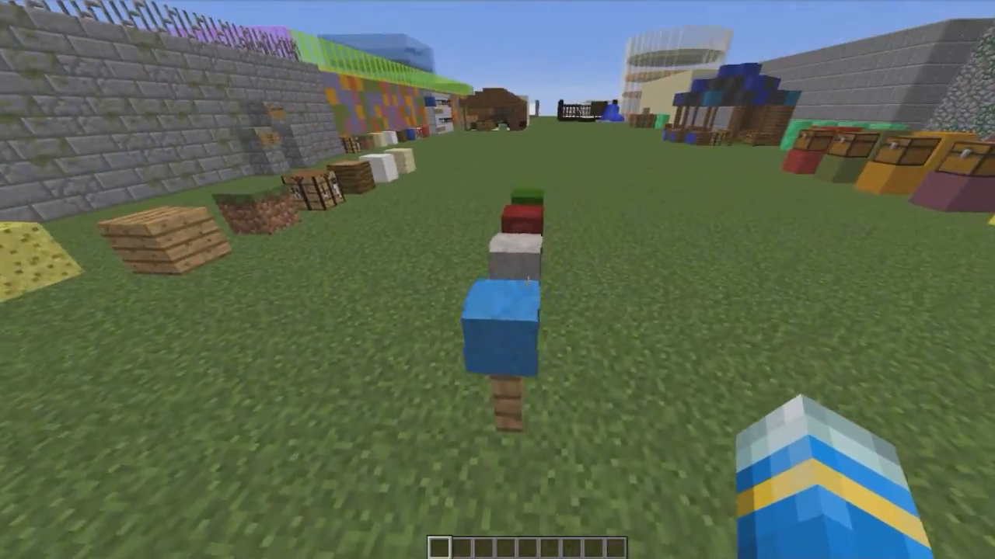
{"action": "mouse_move", "coordinate": [497, 280]}
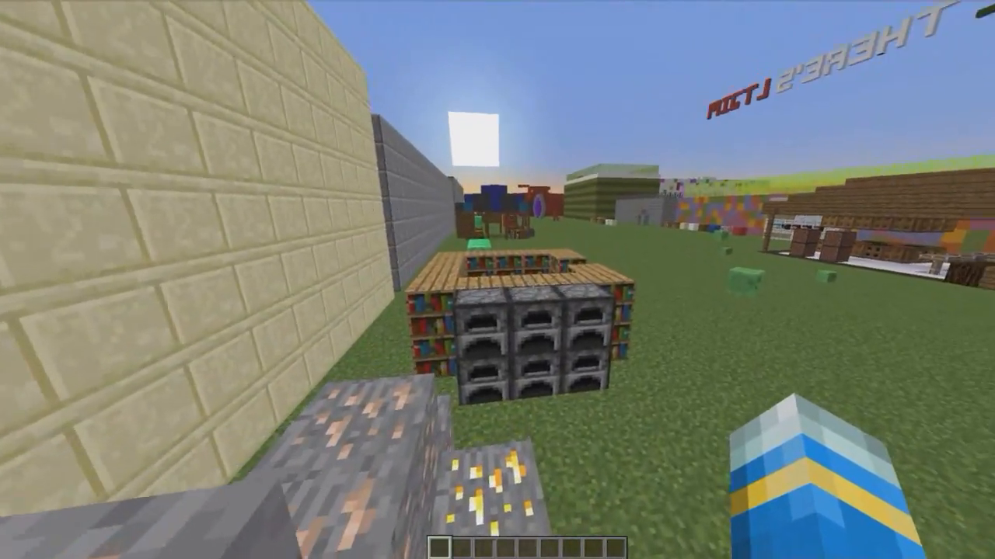
{"action": "mouse_move", "coordinate": [497, 280]}
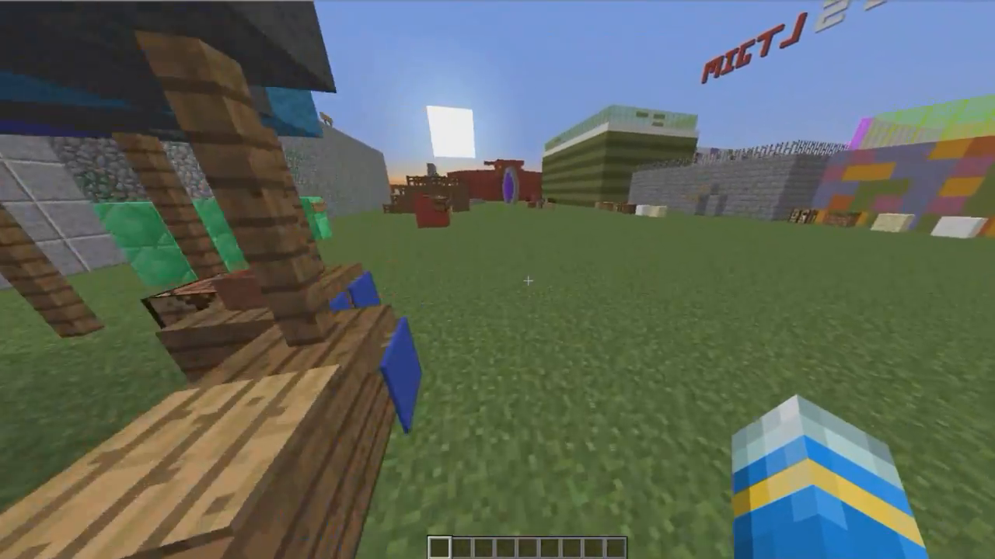
{"action": "mouse_move", "coordinate": [497, 279]}
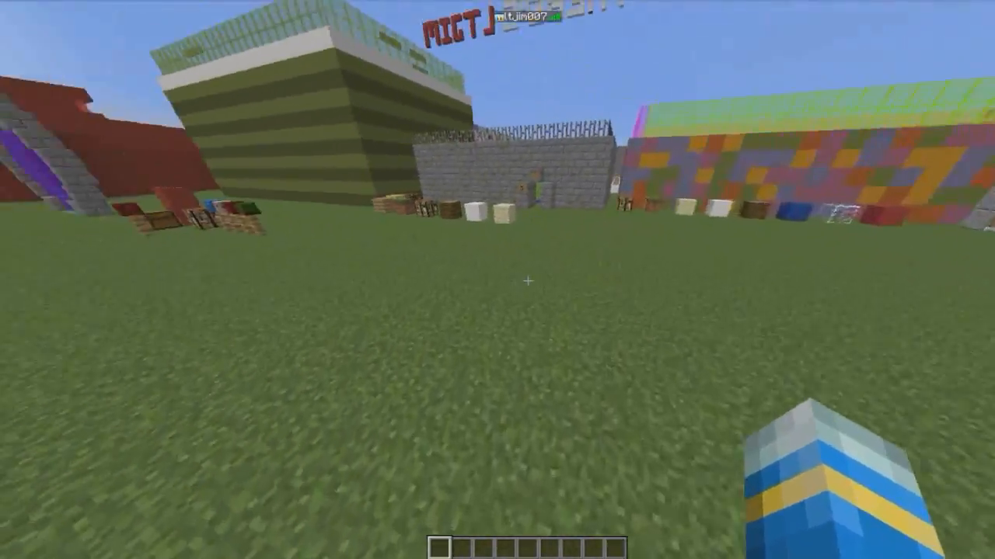